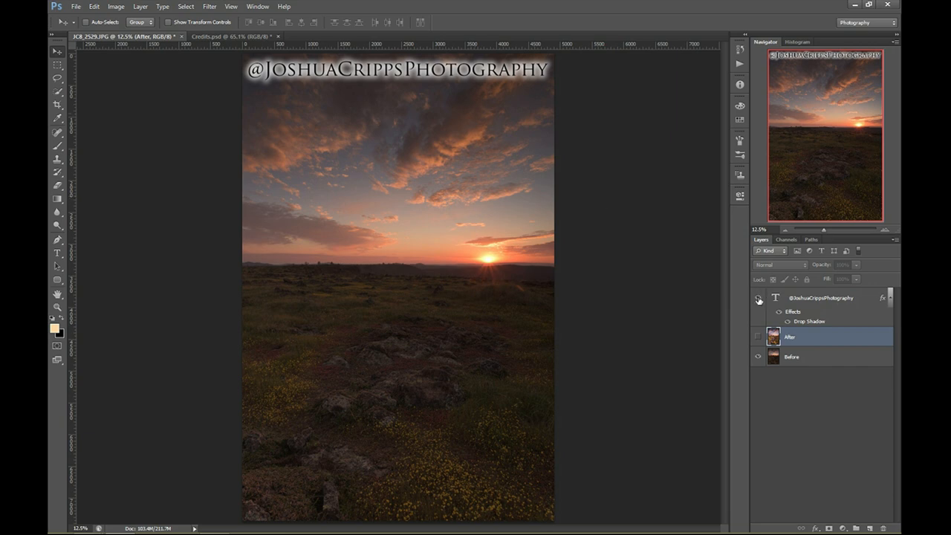
Hide the watermark text layer and show the finished After layer over the original
{"action": "left_click", "coordinate": [758, 298]}
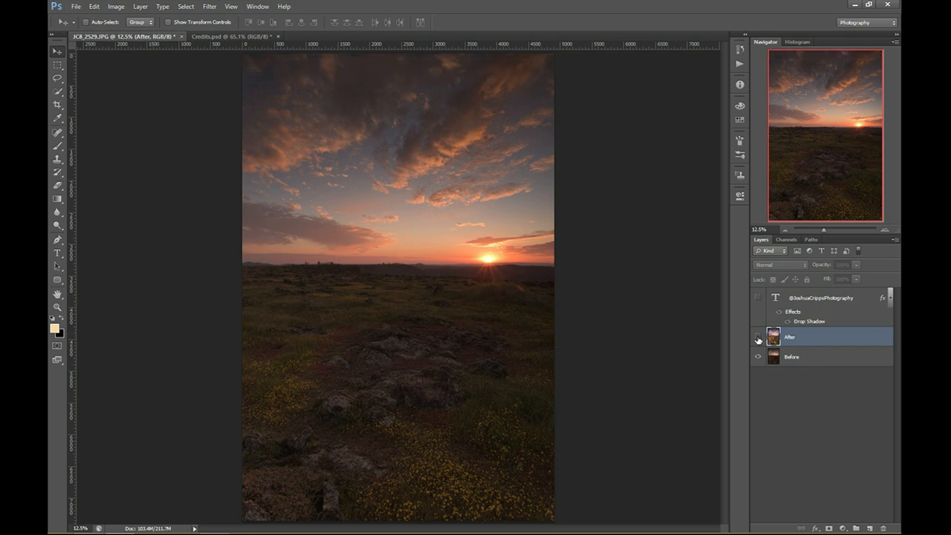
{"action": "left_click", "coordinate": [758, 336]}
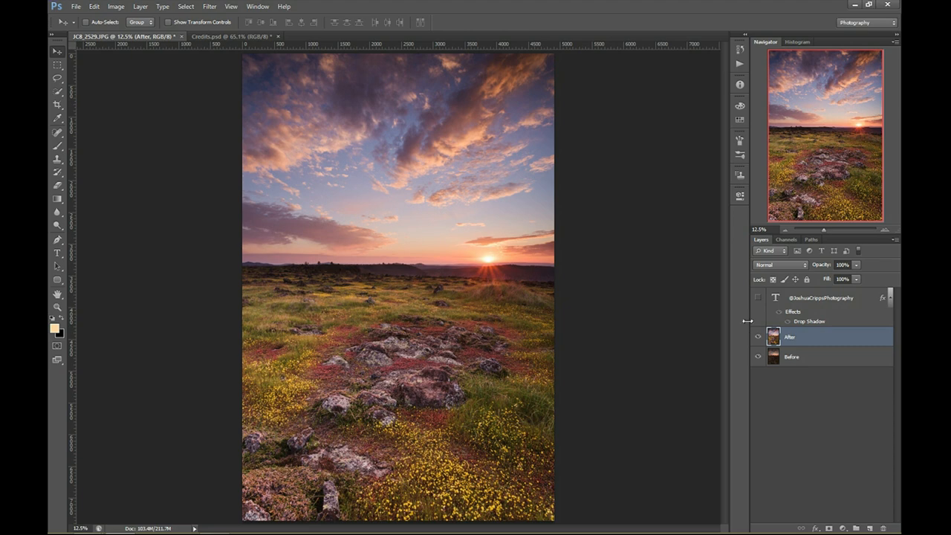
{"action": "mouse_move", "coordinate": [743, 324]}
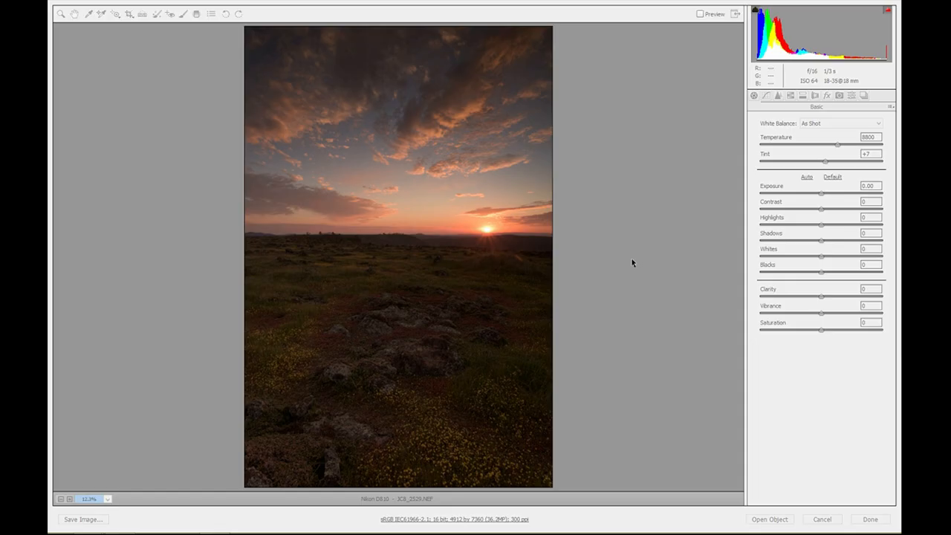
{"action": "mouse_move", "coordinate": [622, 268]}
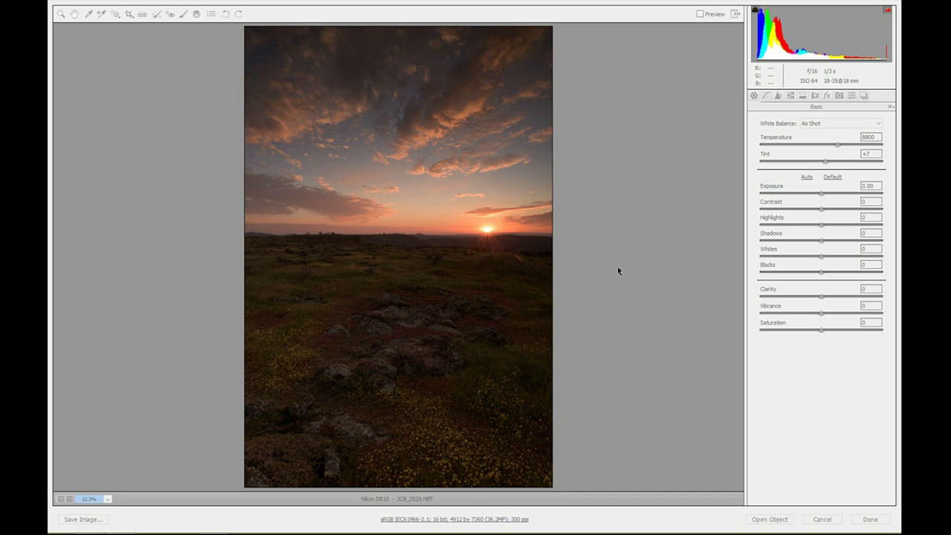
{"action": "mouse_move", "coordinate": [630, 258]}
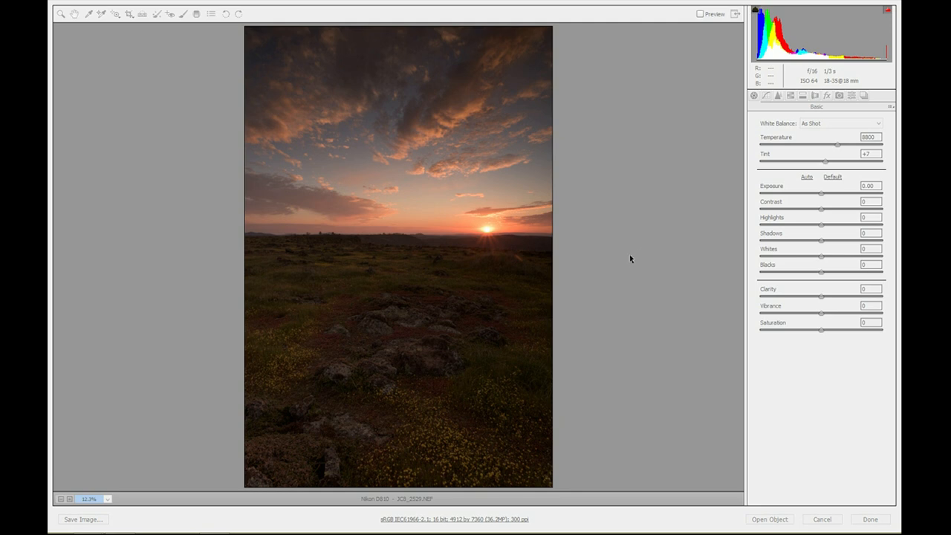
{"action": "mouse_move", "coordinate": [627, 260]}
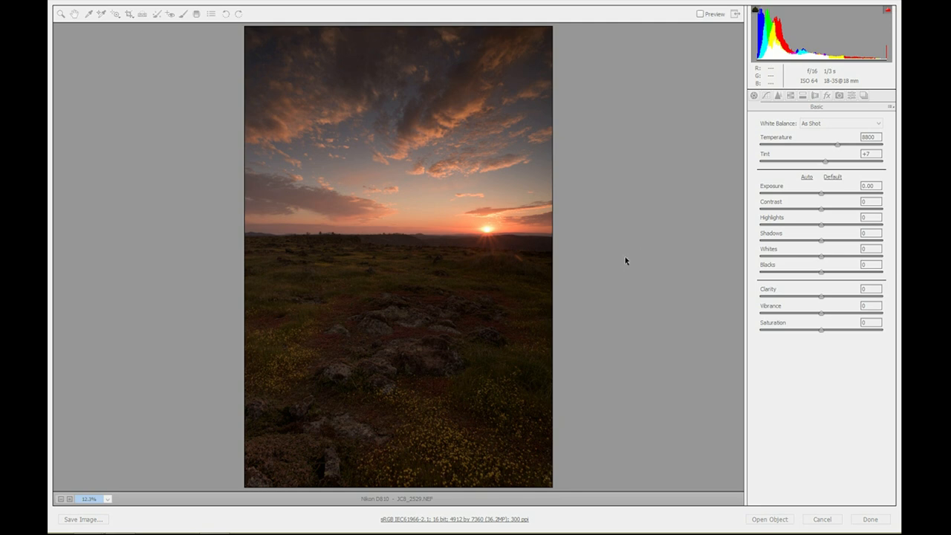
{"action": "mouse_move", "coordinate": [623, 265]}
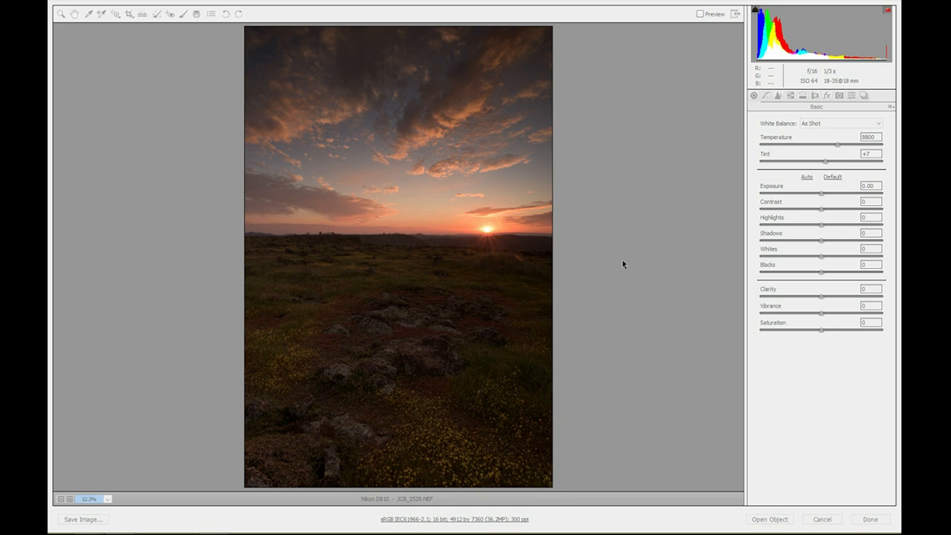
{"action": "mouse_move", "coordinate": [618, 266]}
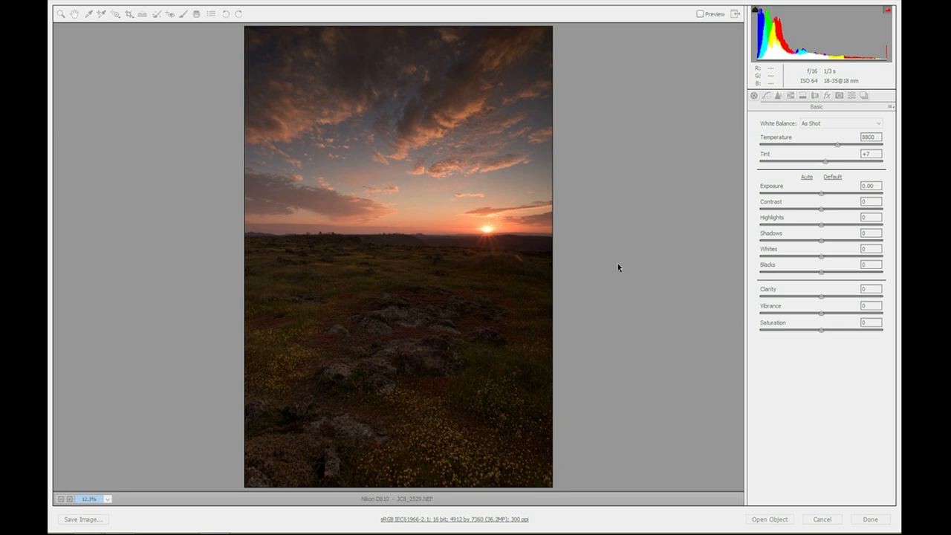
{"action": "mouse_move", "coordinate": [422, 70]}
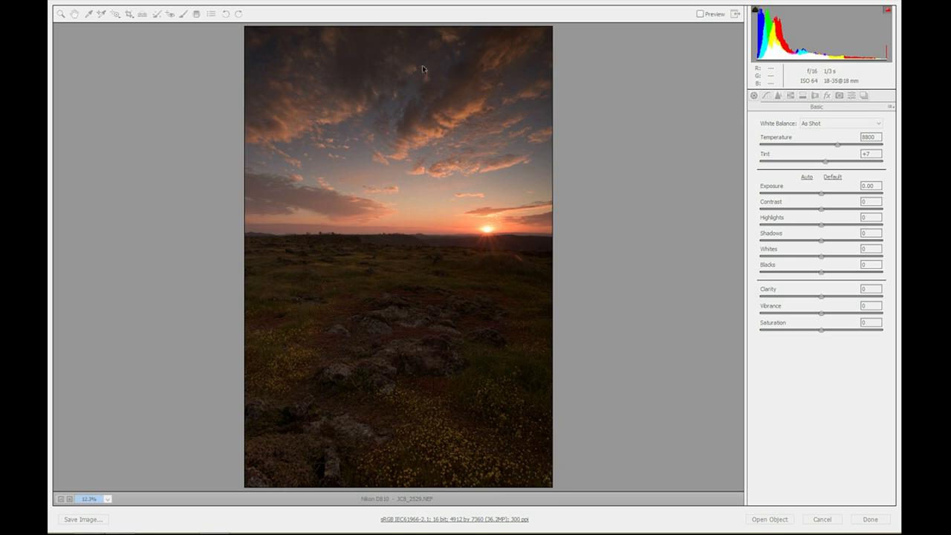
{"action": "mouse_move", "coordinate": [407, 342]}
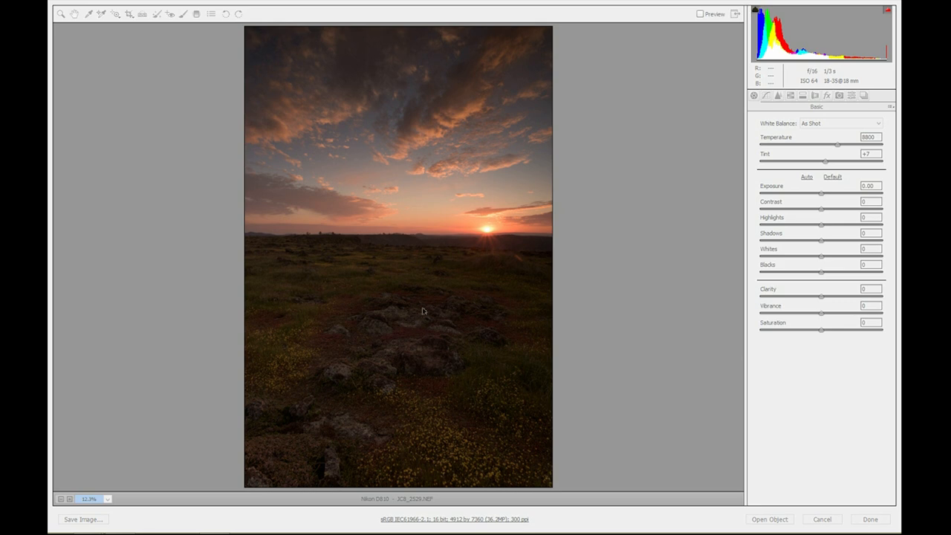
{"action": "mouse_move", "coordinate": [531, 101]}
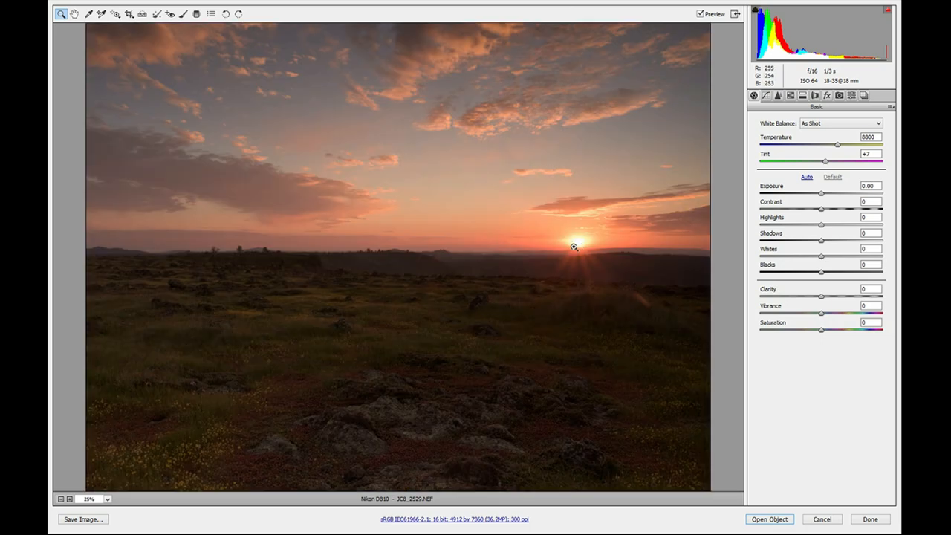
{"action": "mouse_move", "coordinate": [553, 220]}
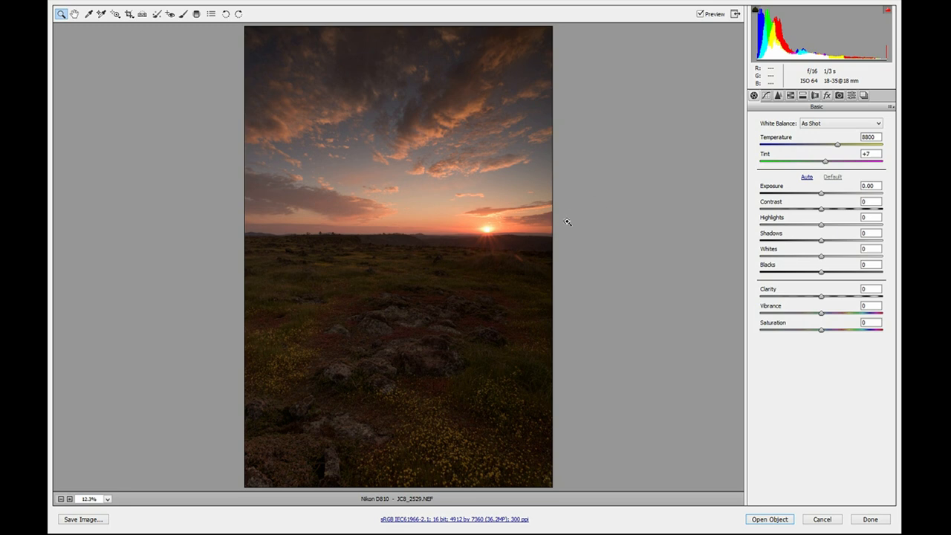
{"action": "mouse_move", "coordinate": [399, 213]}
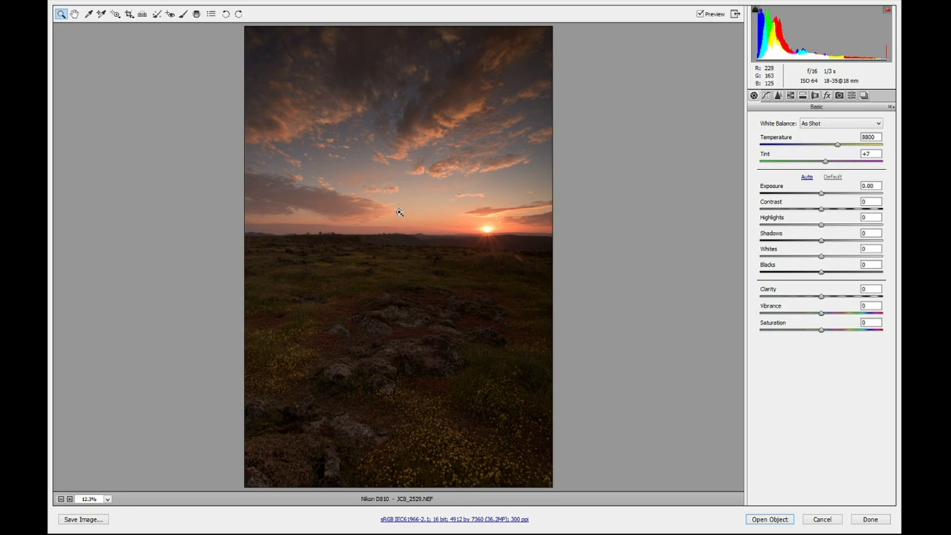
{"action": "mouse_move", "coordinate": [487, 236]}
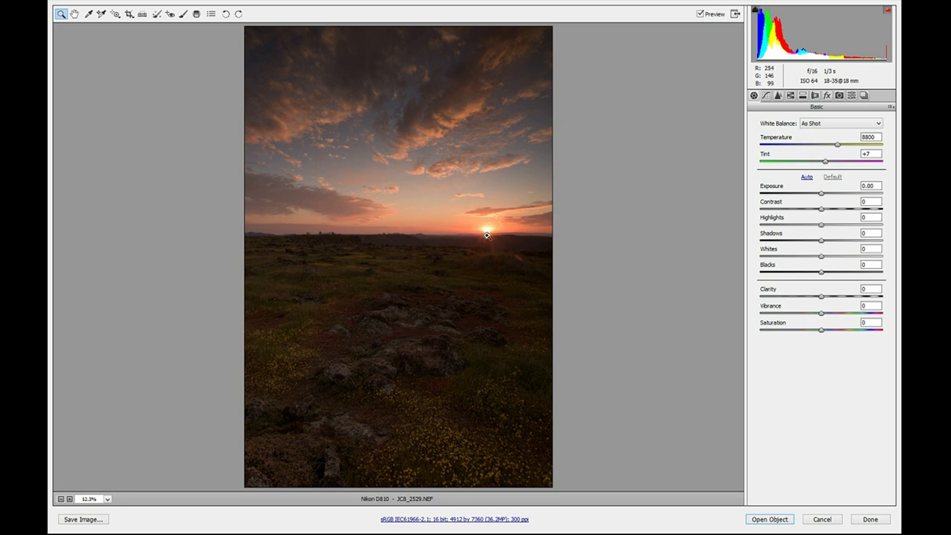
{"action": "mouse_move", "coordinate": [478, 237]}
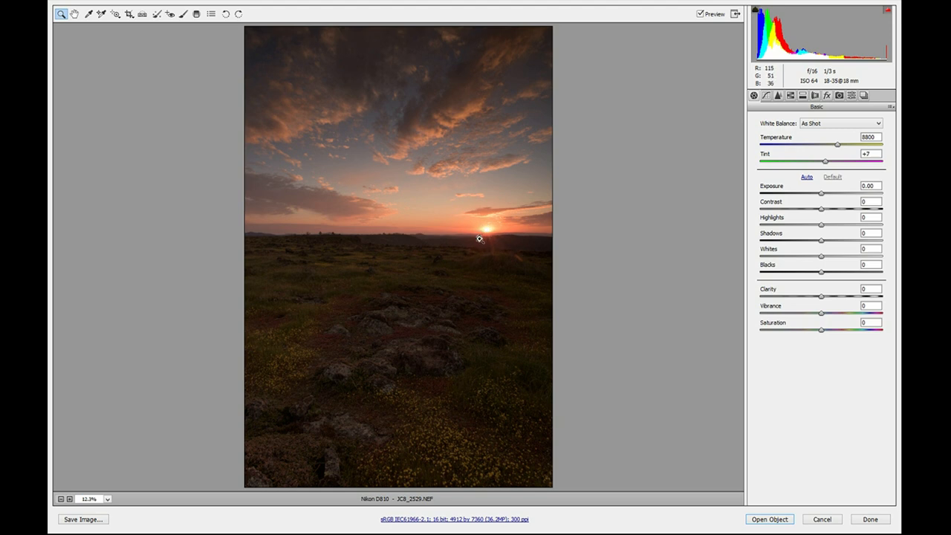
{"action": "mouse_move", "coordinate": [482, 238]}
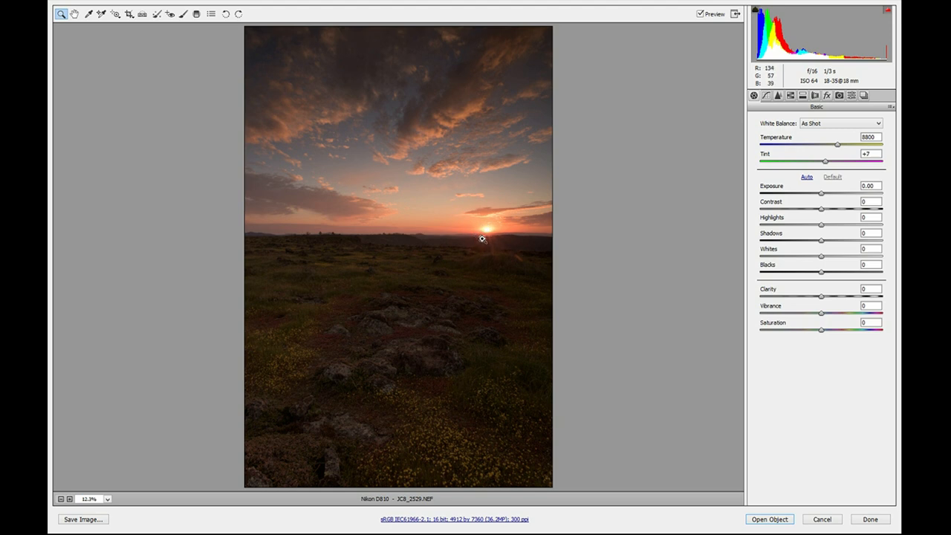
{"action": "mouse_move", "coordinate": [485, 236]}
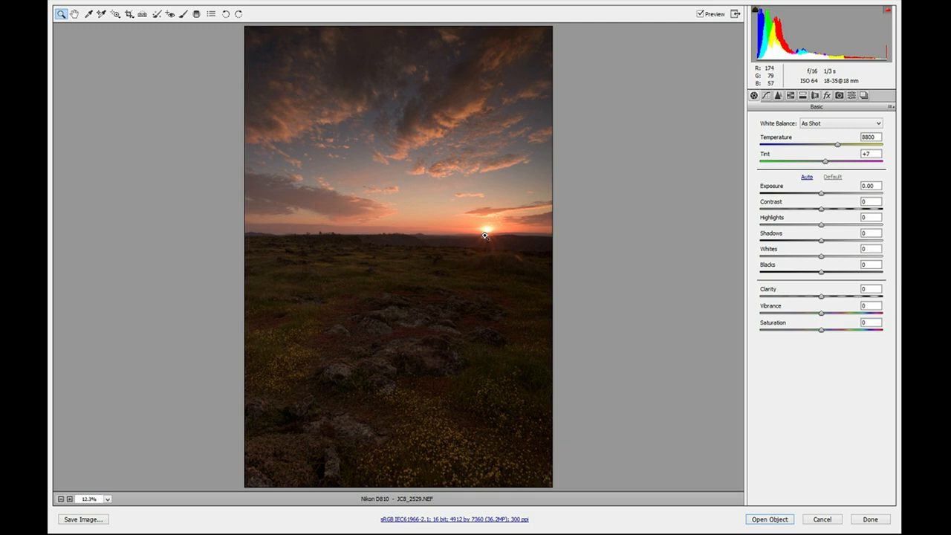
{"action": "mouse_move", "coordinate": [820, 193]}
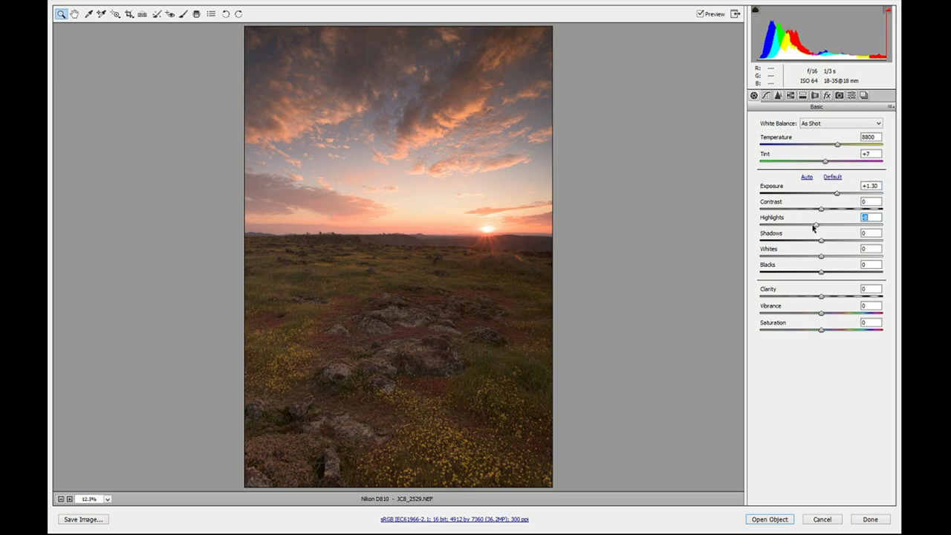
Lower Highlights to -37 to recover detail in the bright sunset sky
{"action": "left_click_drag", "start_coordinate": [820, 224], "coordinate": [801, 225]}
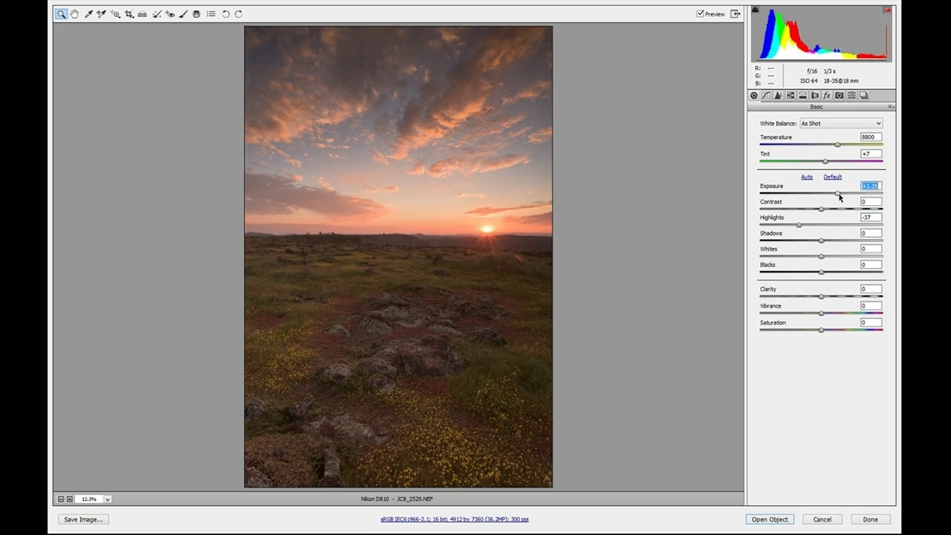
{"action": "mouse_move", "coordinate": [823, 244]}
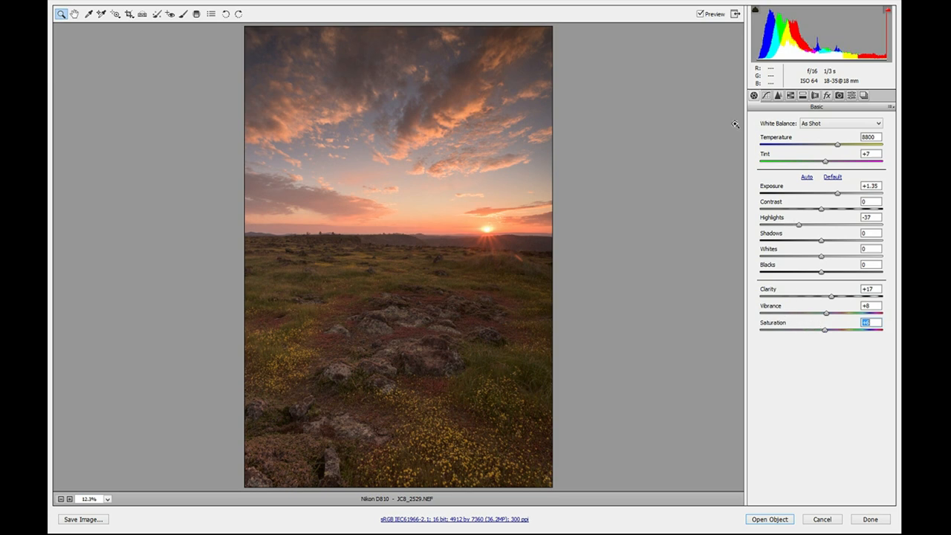
{"action": "mouse_move", "coordinate": [776, 116]}
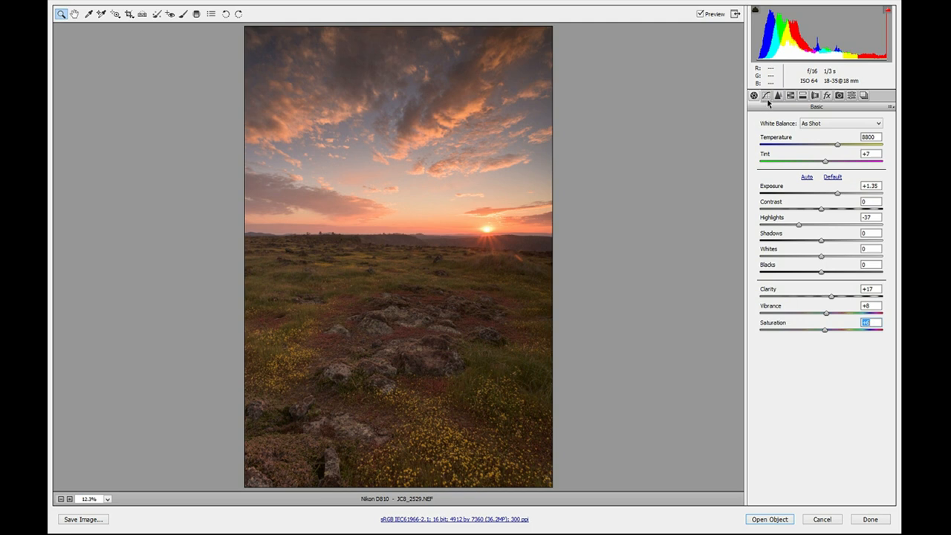
{"action": "left_click", "coordinate": [767, 95]}
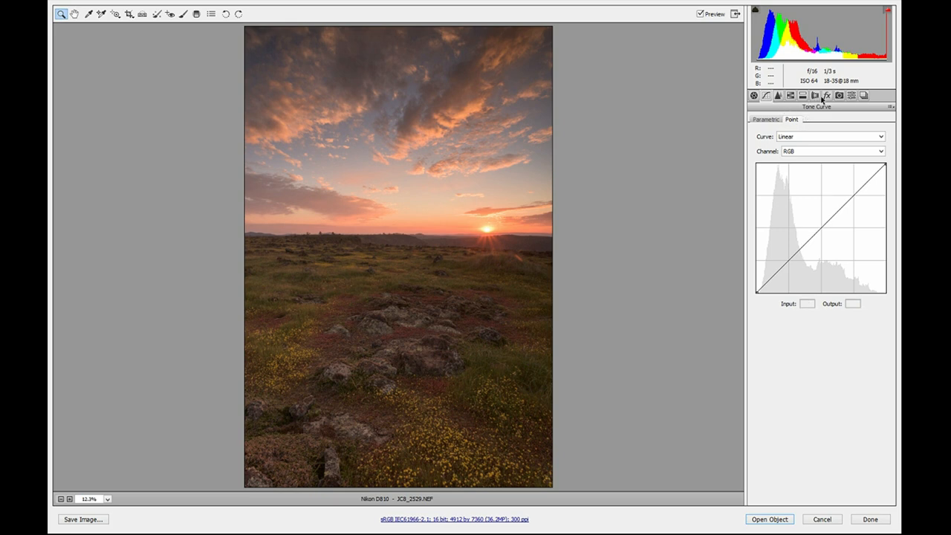
{"action": "left_click", "coordinate": [803, 95]}
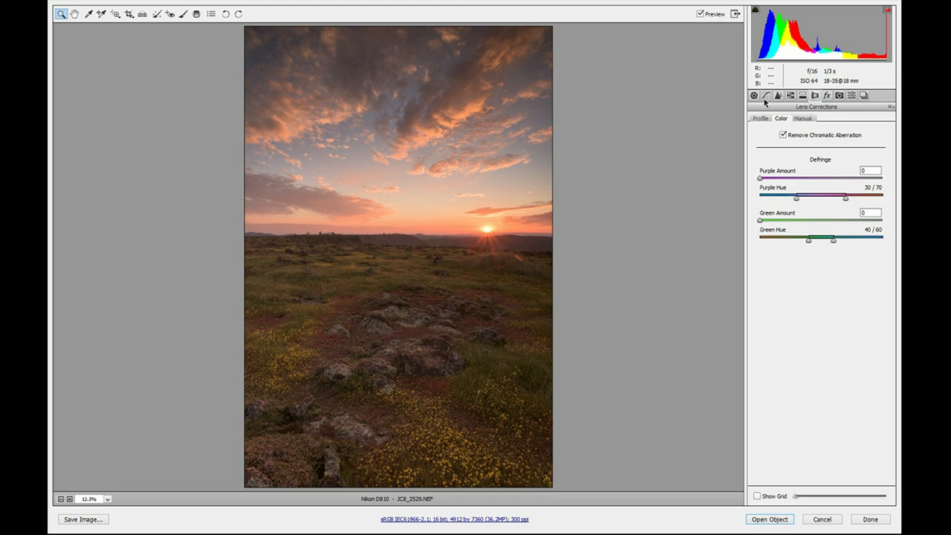
{"action": "left_click", "coordinate": [753, 95]}
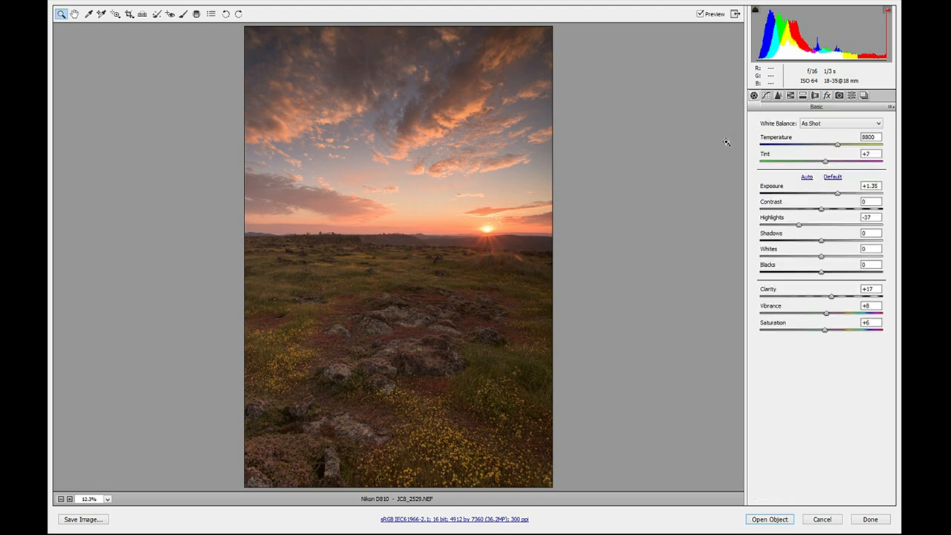
{"action": "mouse_move", "coordinate": [494, 164]}
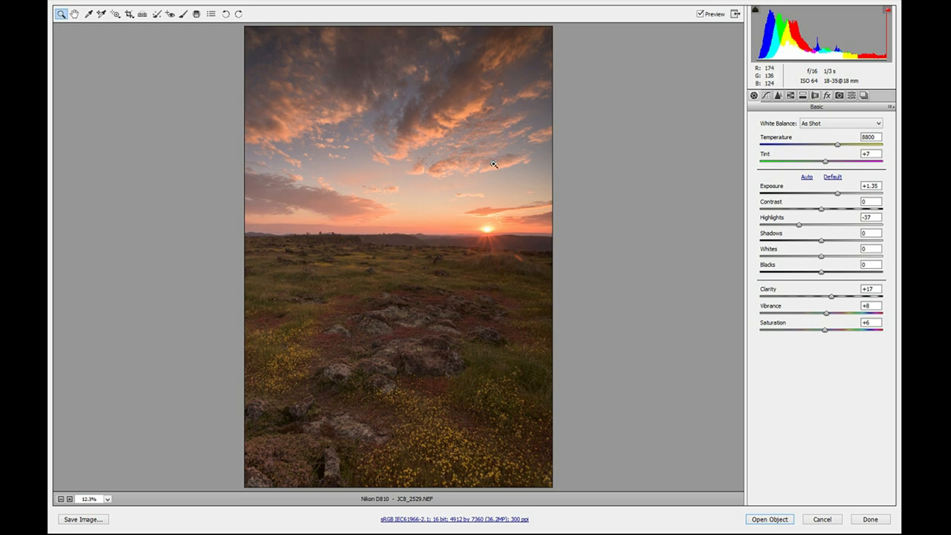
{"action": "mouse_move", "coordinate": [440, 179]}
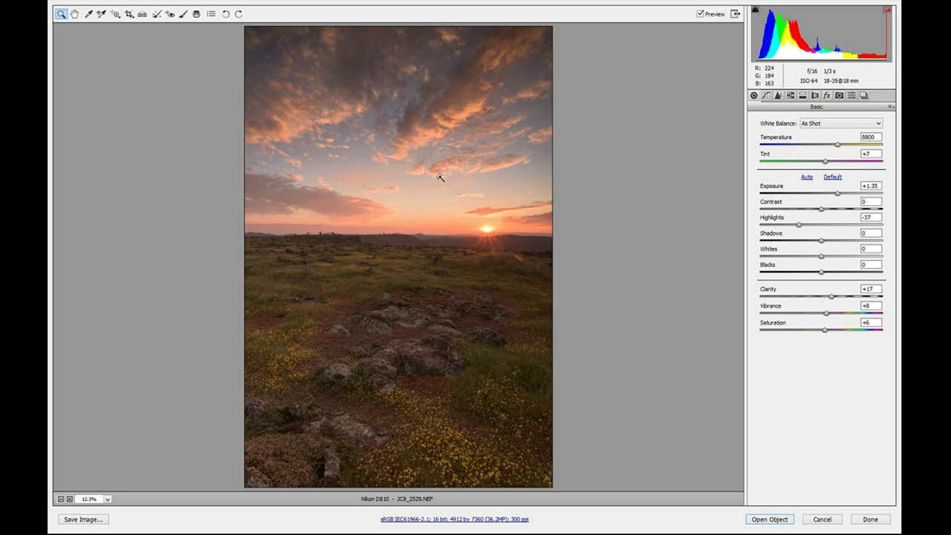
{"action": "mouse_move", "coordinate": [502, 122]}
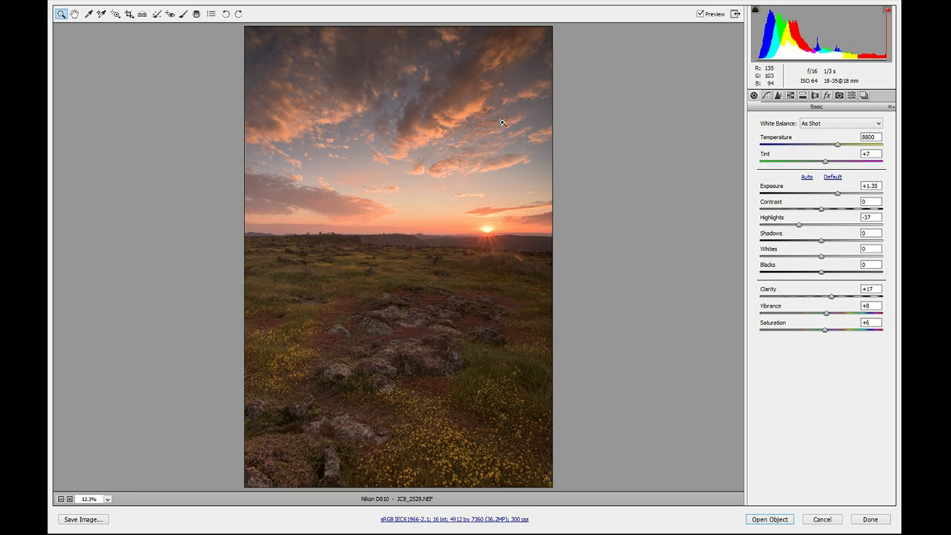
{"action": "mouse_move", "coordinate": [460, 90]}
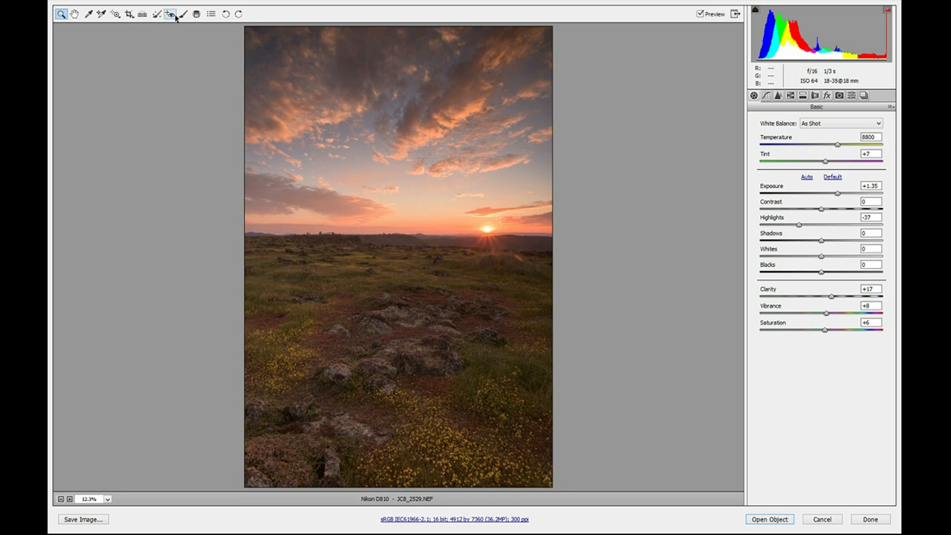
Add a graduated filter over the upper sky, reset one slider, and begin a second filter
{"action": "left_click", "coordinate": [196, 14]}
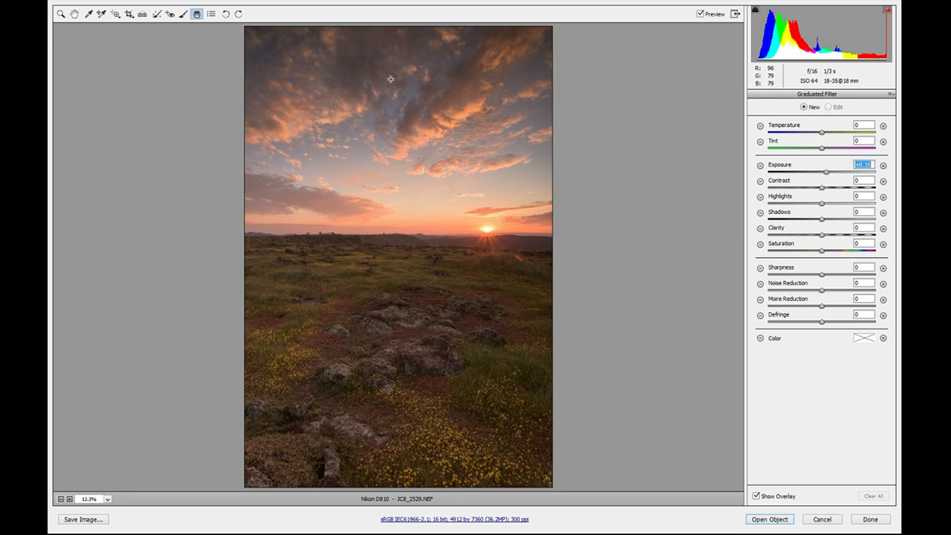
{"action": "left_click_drag", "start_coordinate": [399, 65], "coordinate": [398, 156]}
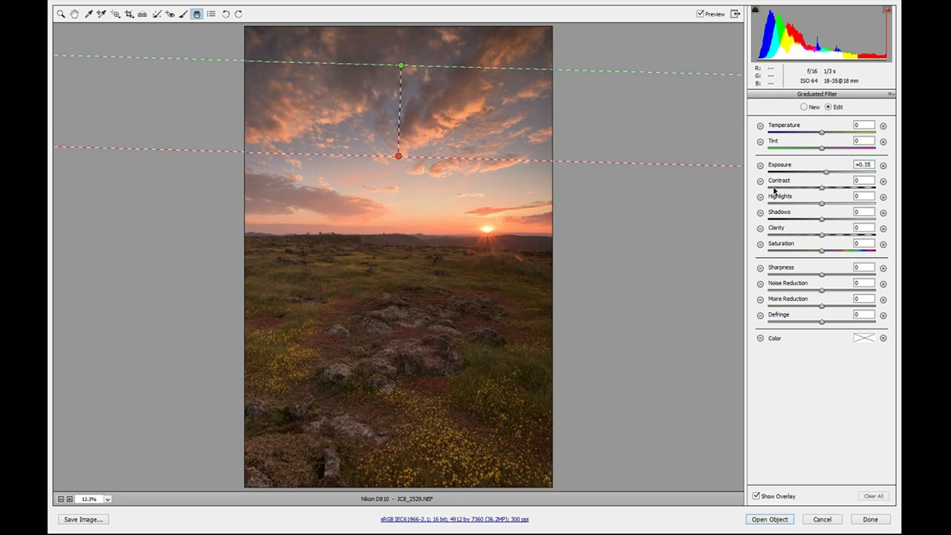
{"action": "double_click", "coordinate": [862, 181]}
{"action": "type", "text": "+12"}
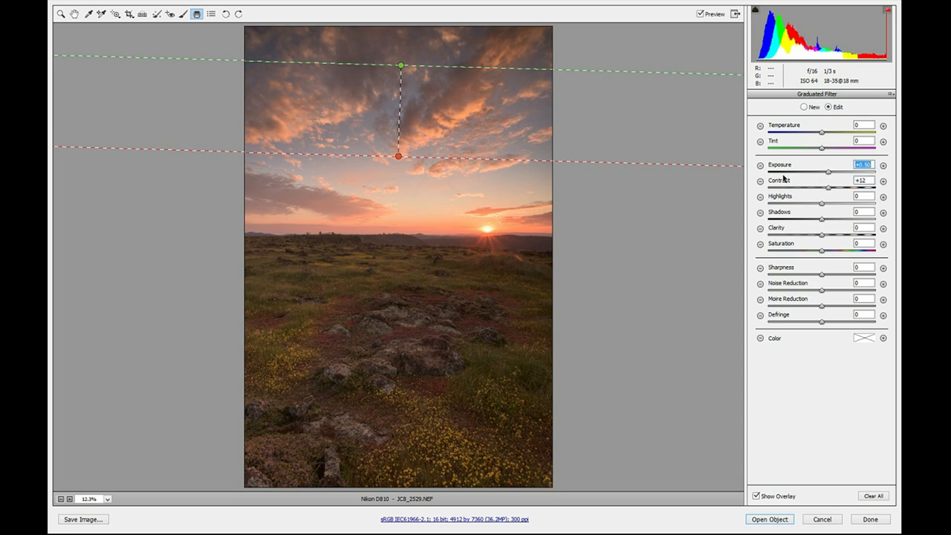
{"action": "mouse_move", "coordinate": [264, 46]}
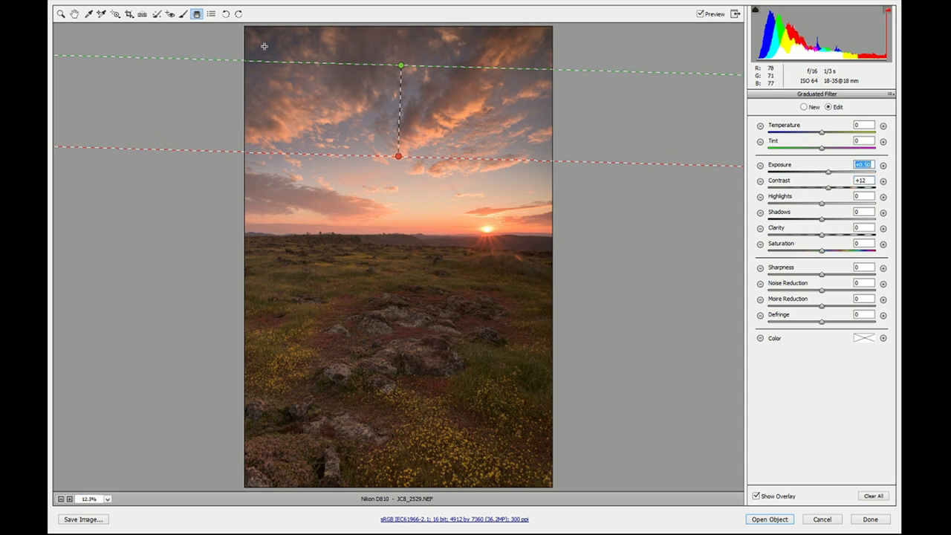
{"action": "left_click", "coordinate": [804, 107]}
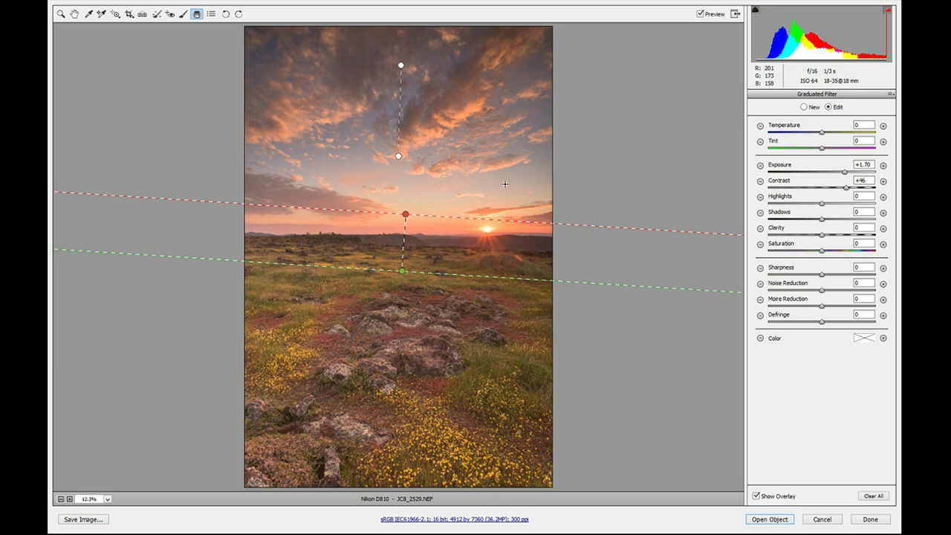
{"action": "mouse_move", "coordinate": [528, 173]}
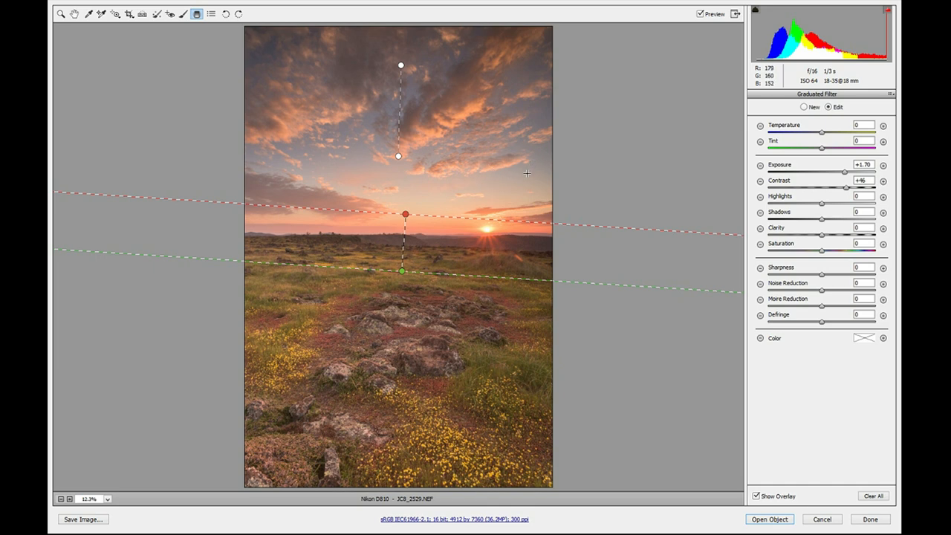
{"action": "mouse_move", "coordinate": [423, 340]}
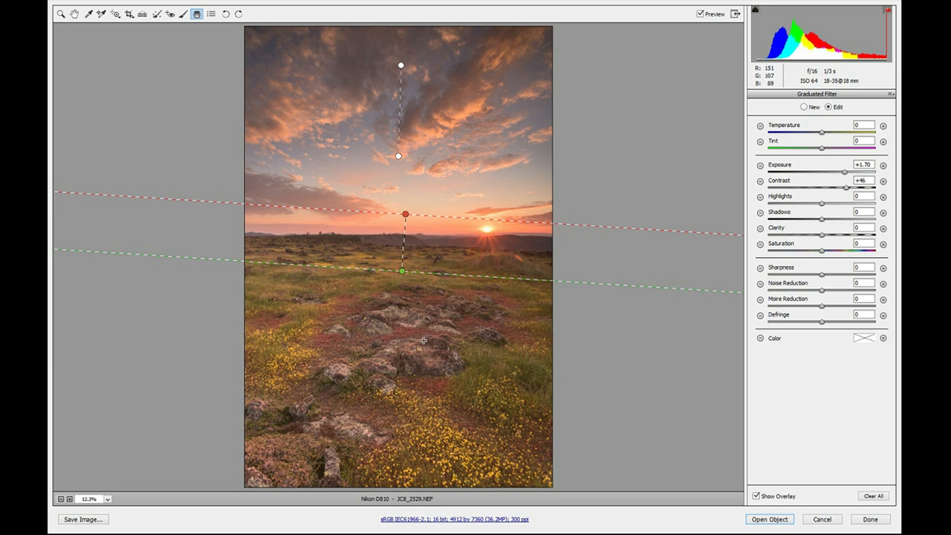
{"action": "mouse_move", "coordinate": [827, 68]}
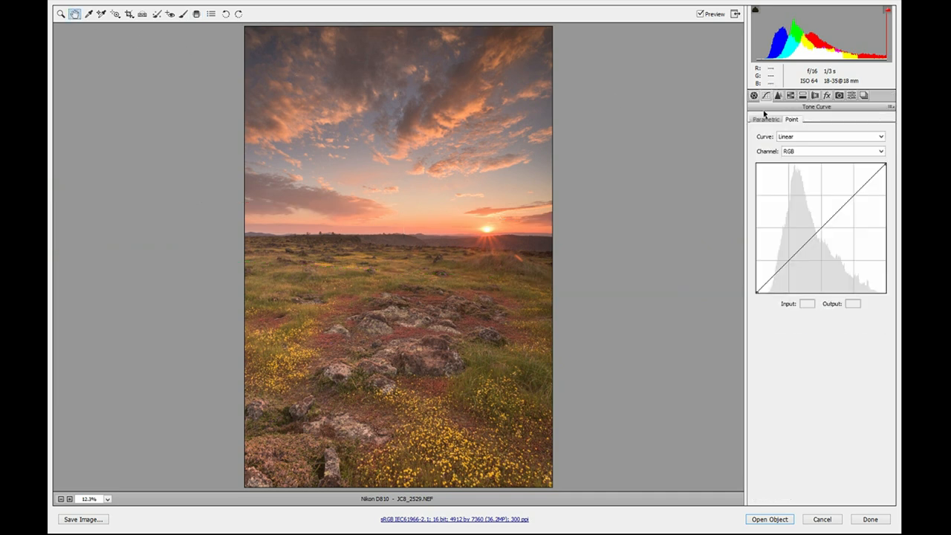
Add points to the point tone curve and shape it into a contrast-boosting S-curve
{"action": "left_click", "coordinate": [818, 229]}
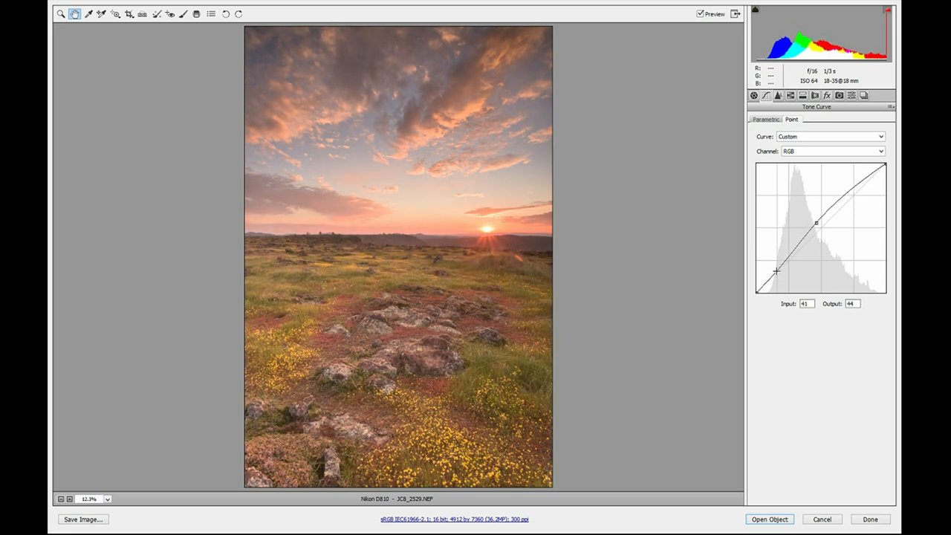
{"action": "left_click_drag", "start_coordinate": [775, 270], "coordinate": [779, 277]}
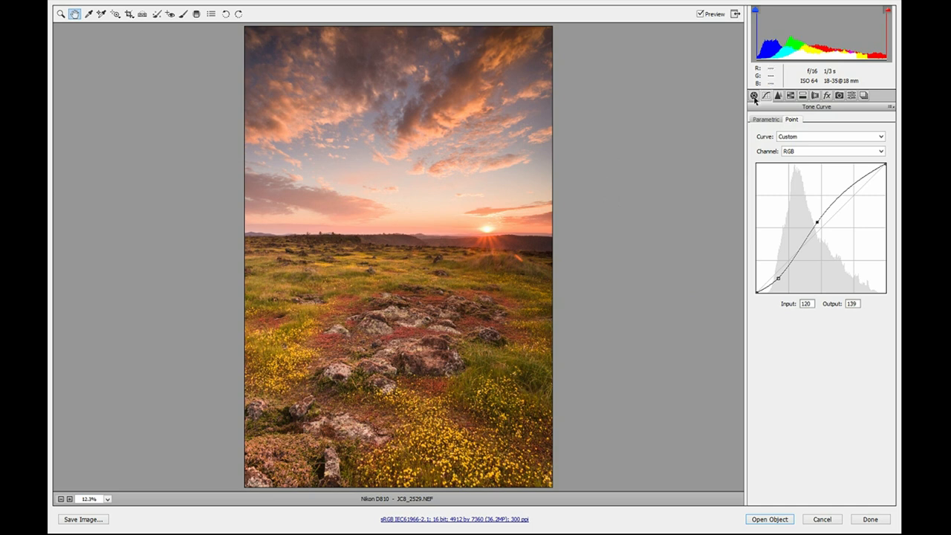
Lift the point curve midtone (Input 120, Output 139) to brighten the landscape
{"action": "left_click", "coordinate": [754, 95]}
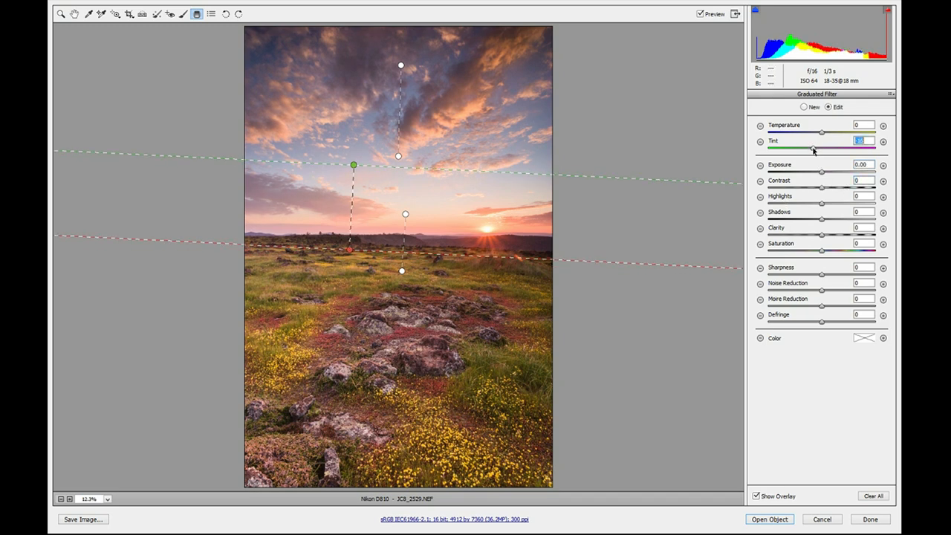
Shift the horizon graduated filter's tint and return to the Basic panel
{"action": "left_click_drag", "start_coordinate": [811, 149], "coordinate": [814, 149]}
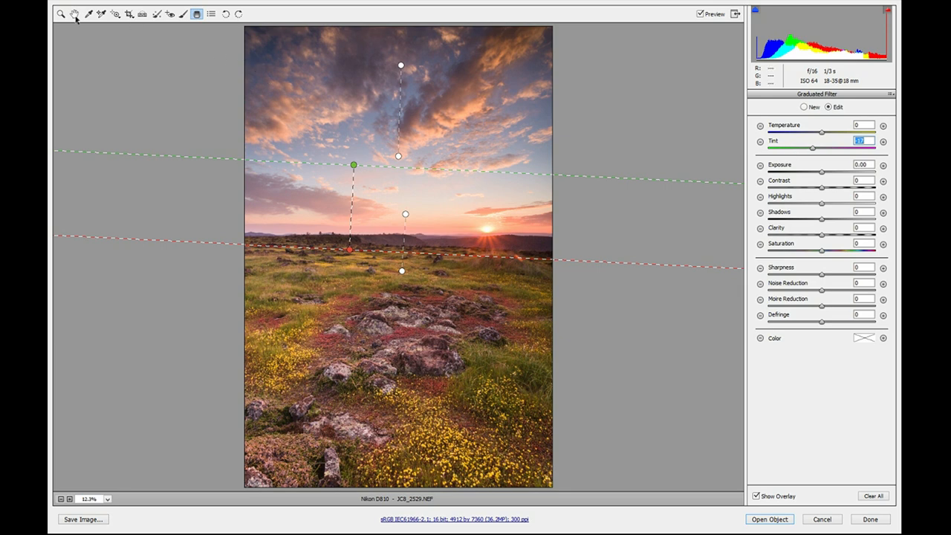
{"action": "left_click", "coordinate": [75, 14]}
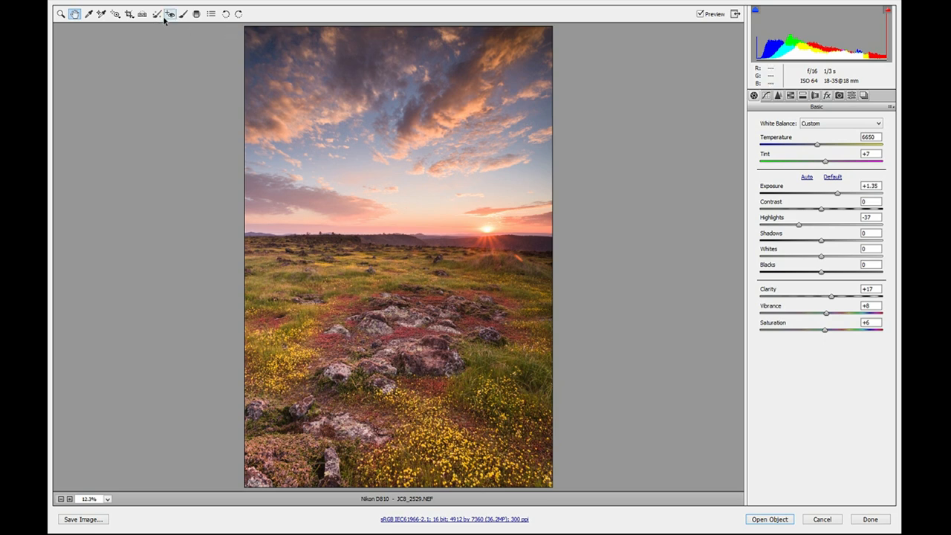
Brush negative-exposure adjustments onto the left clouds and the sky above the sun
{"action": "left_click", "coordinate": [184, 13]}
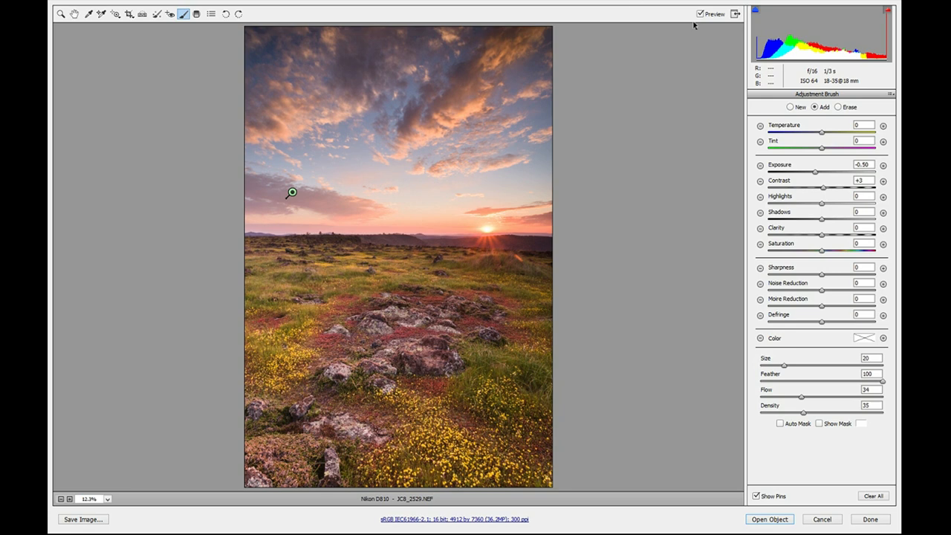
{"action": "mouse_move", "coordinate": [746, 128]}
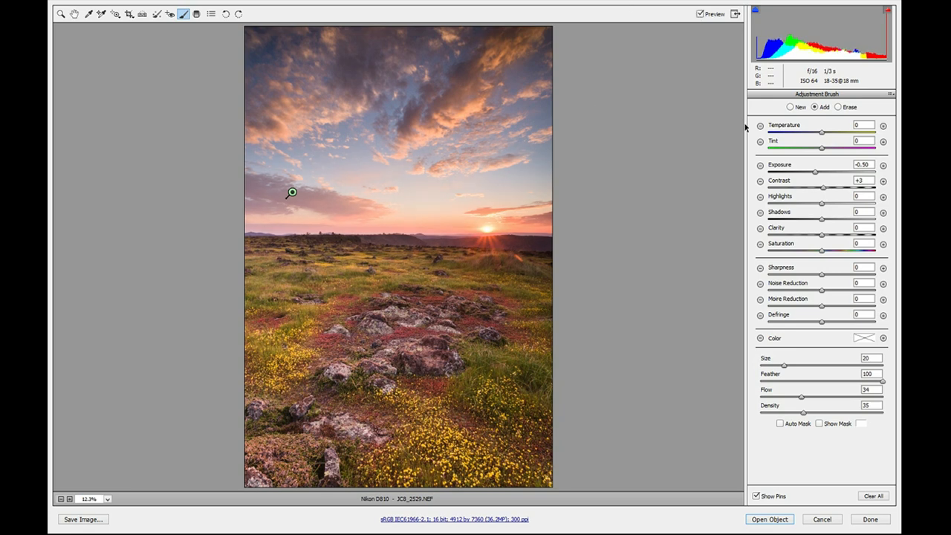
{"action": "left_click", "coordinate": [415, 195]}
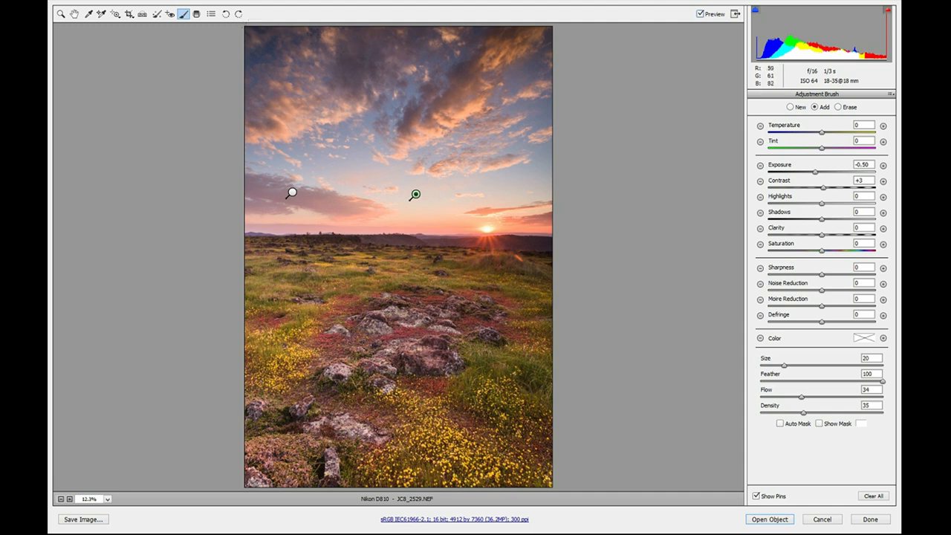
{"action": "left_click", "coordinate": [196, 13]}
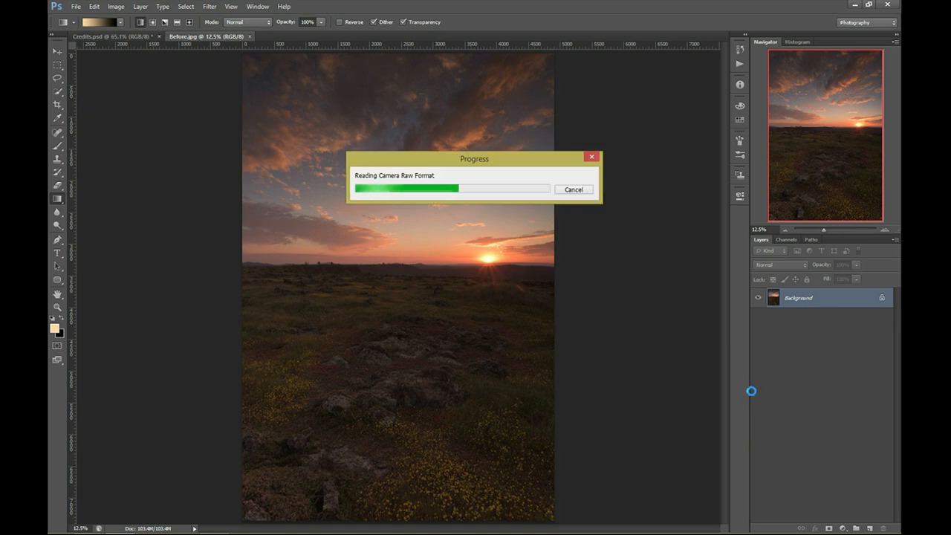
{"action": "mouse_move", "coordinate": [434, 273]}
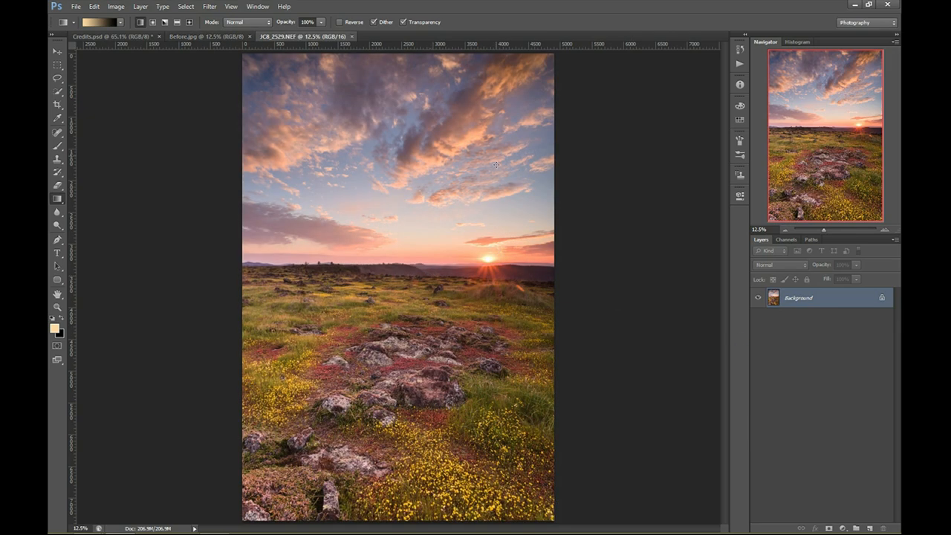
{"action": "mouse_move", "coordinate": [523, 251]}
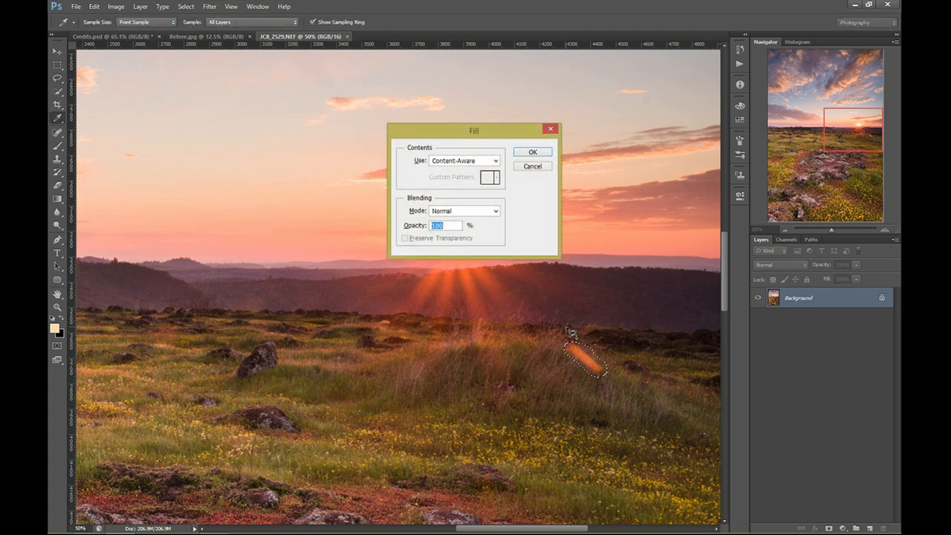
Remove the lassoed lens flare streak with a Content-Aware fill
{"action": "left_click", "coordinate": [532, 152]}
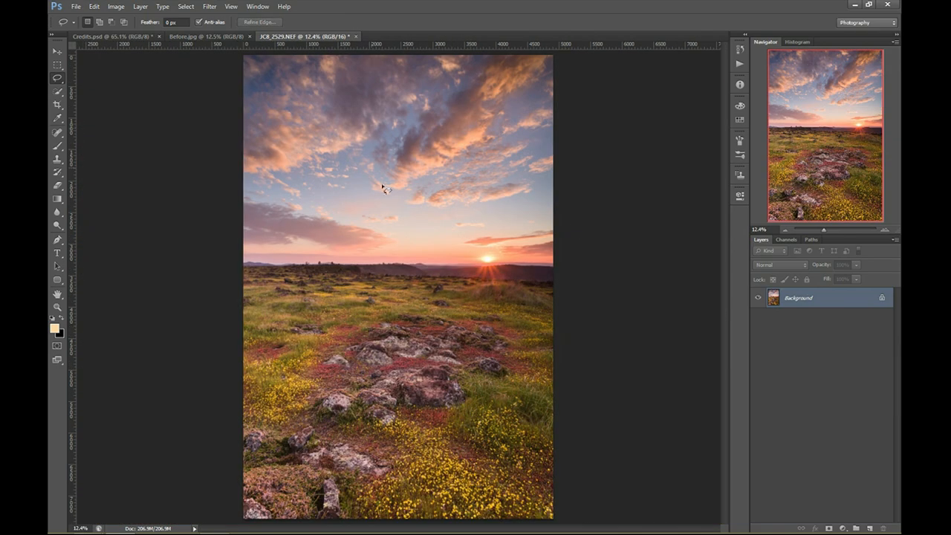
Add a Curves 1 adjustment layer and reshape its curve to darken the sky tones
{"action": "left_click", "coordinate": [844, 527]}
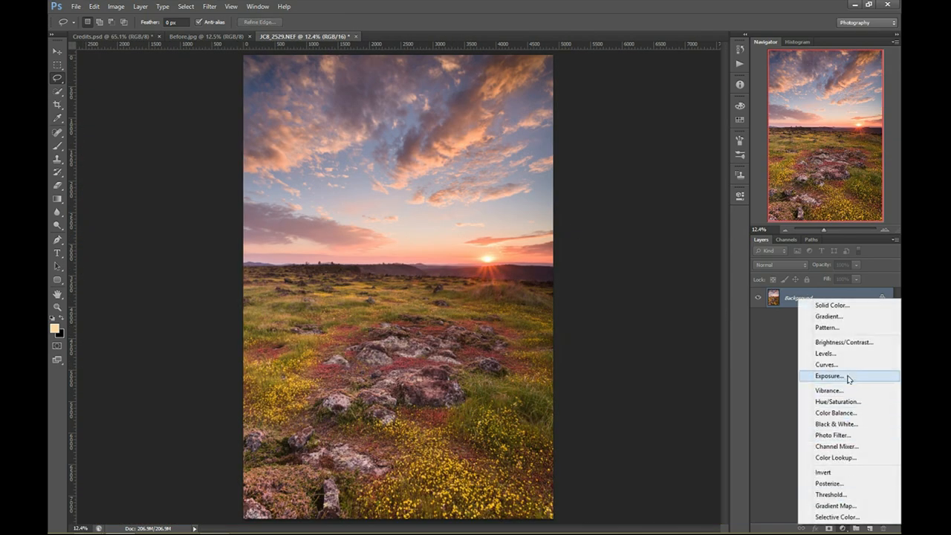
{"action": "left_click", "coordinate": [824, 366]}
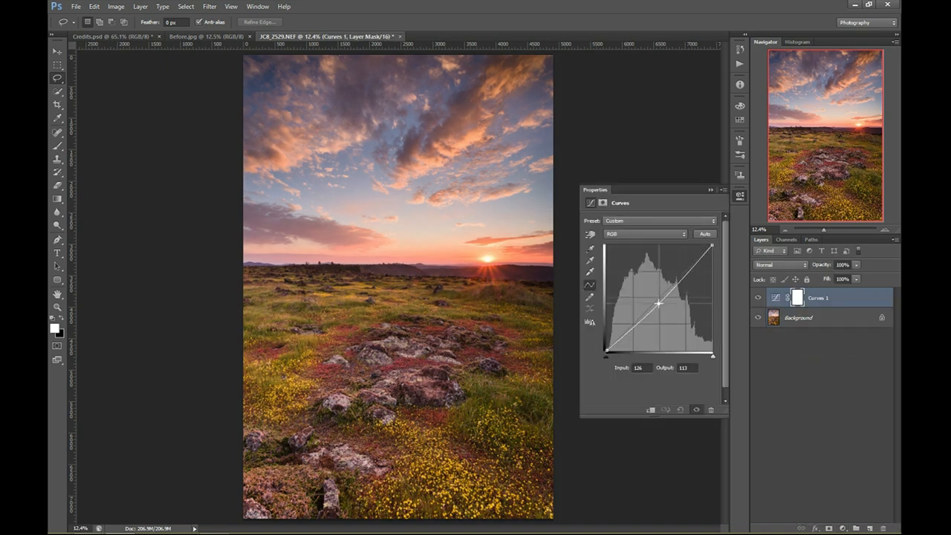
{"action": "left_click_drag", "start_coordinate": [658, 303], "coordinate": [682, 274]}
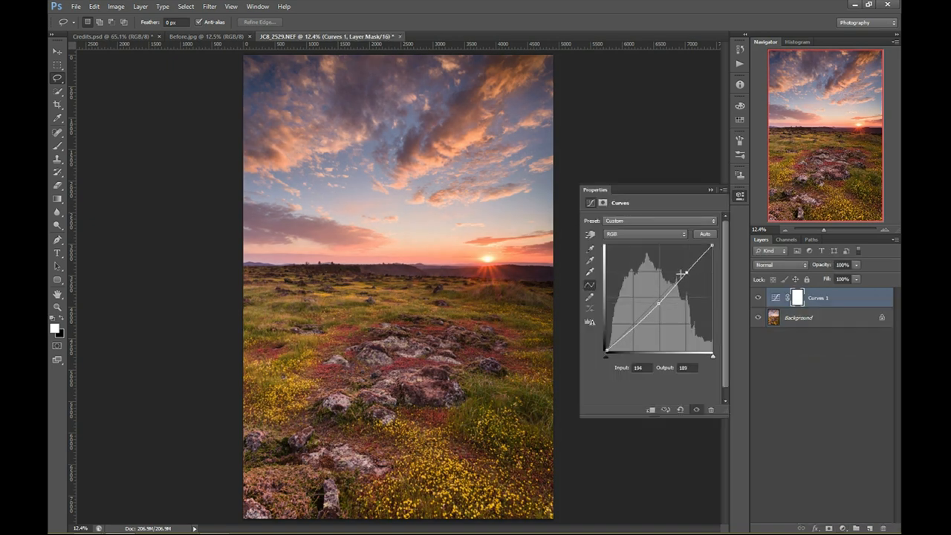
{"action": "left_click_drag", "start_coordinate": [681, 273], "coordinate": [656, 303]}
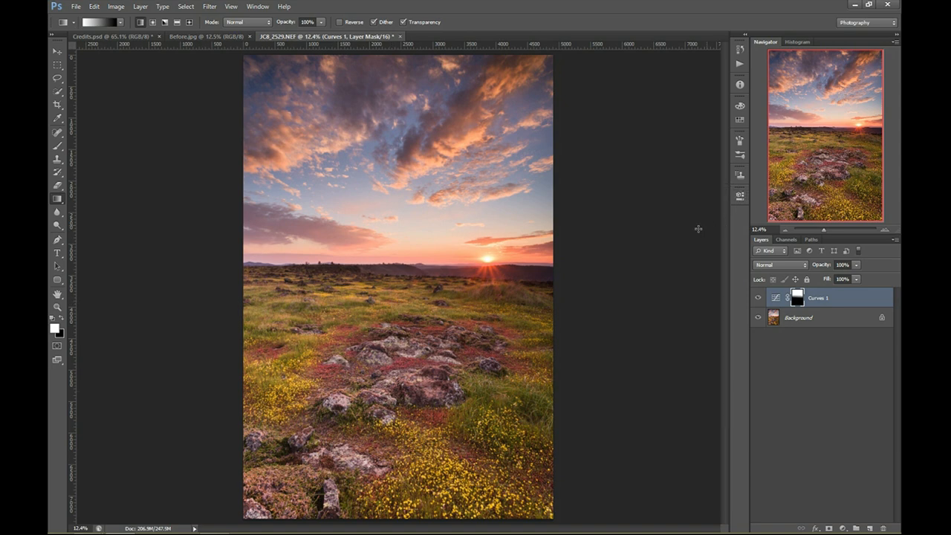
{"action": "mouse_move", "coordinate": [645, 235]}
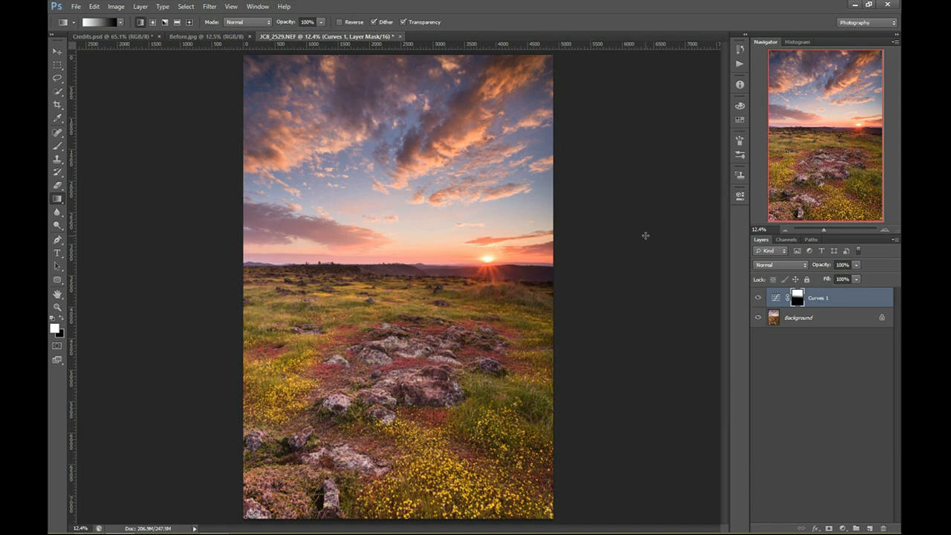
Copy Before.jpg in as Layer 1 and toggle it to compare, leaving it hidden
{"action": "left_click", "coordinate": [193, 36]}
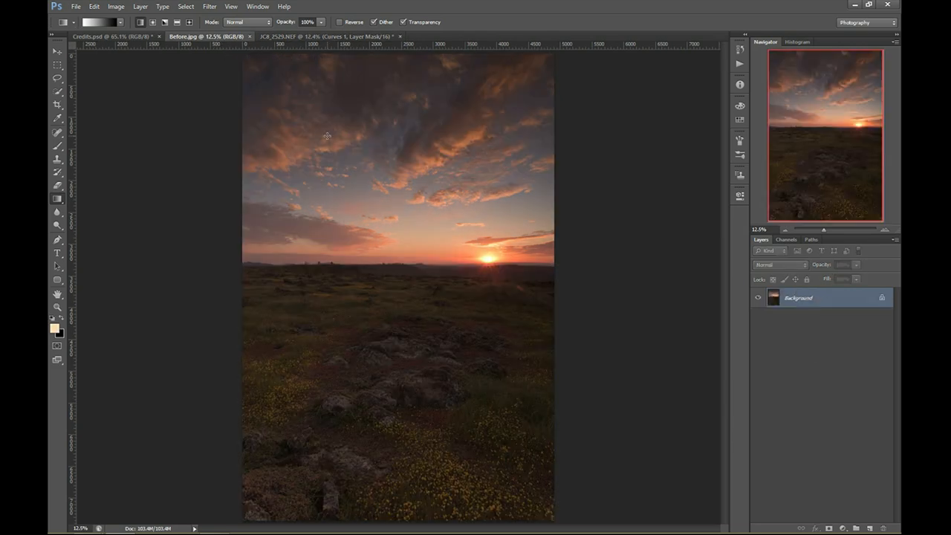
{"action": "left_click", "coordinate": [57, 50]}
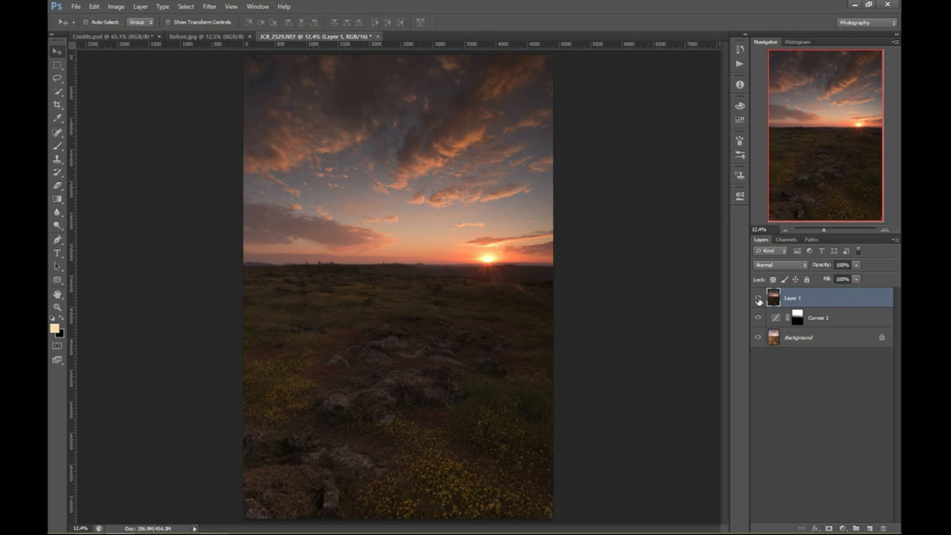
{"action": "left_click", "coordinate": [758, 297]}
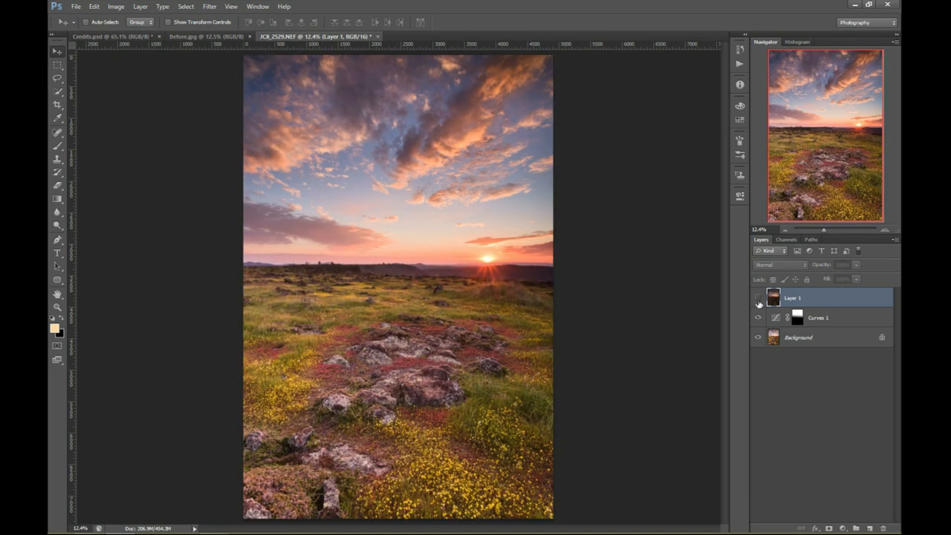
{"action": "left_click", "coordinate": [758, 298]}
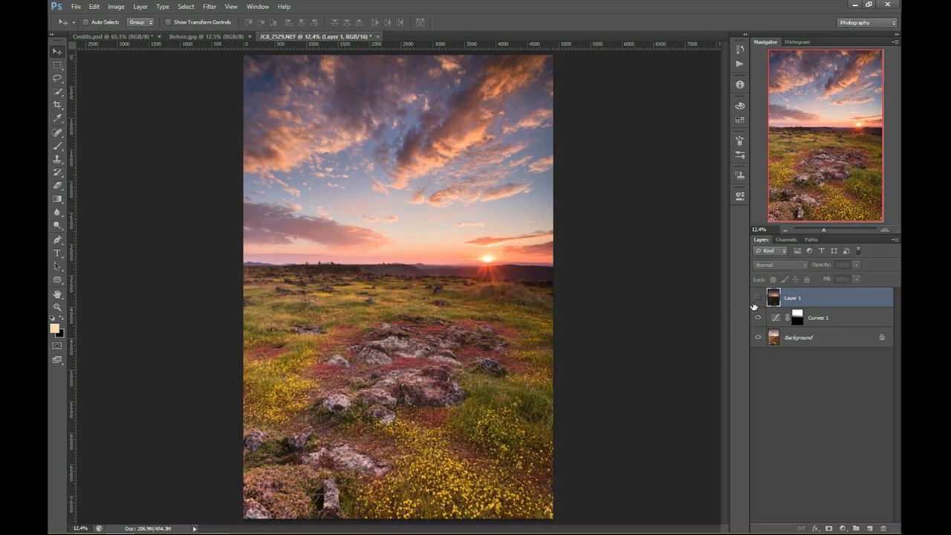
{"action": "left_click", "coordinate": [758, 297]}
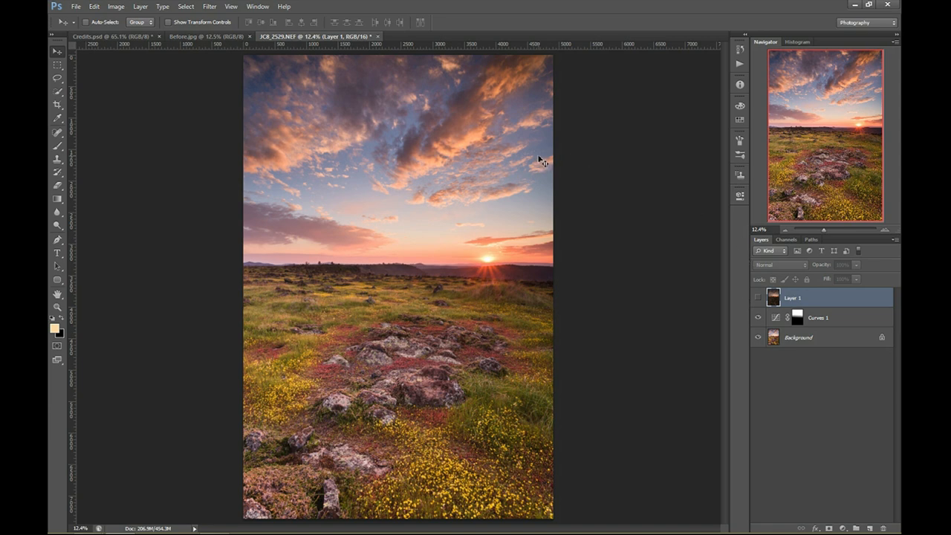
{"action": "mouse_move", "coordinate": [529, 161]}
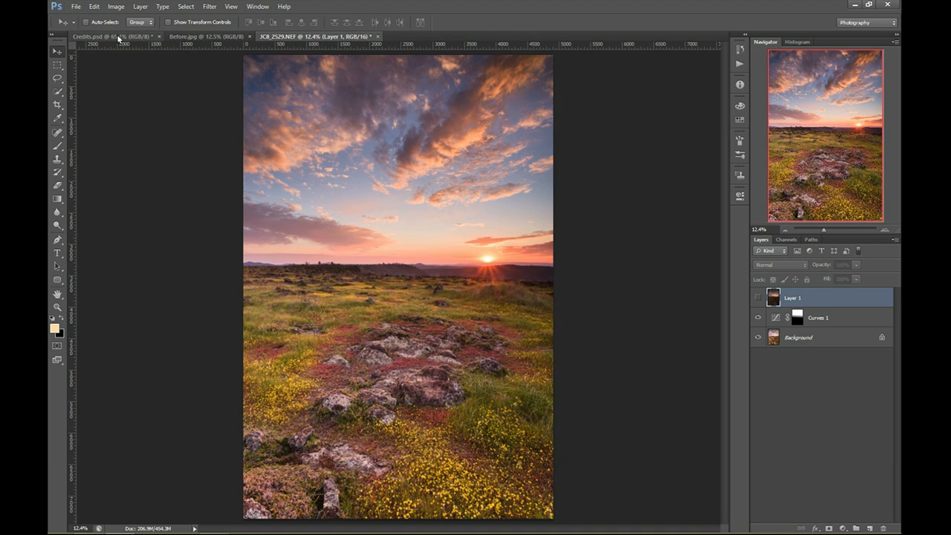
{"action": "mouse_move", "coordinate": [115, 36]}
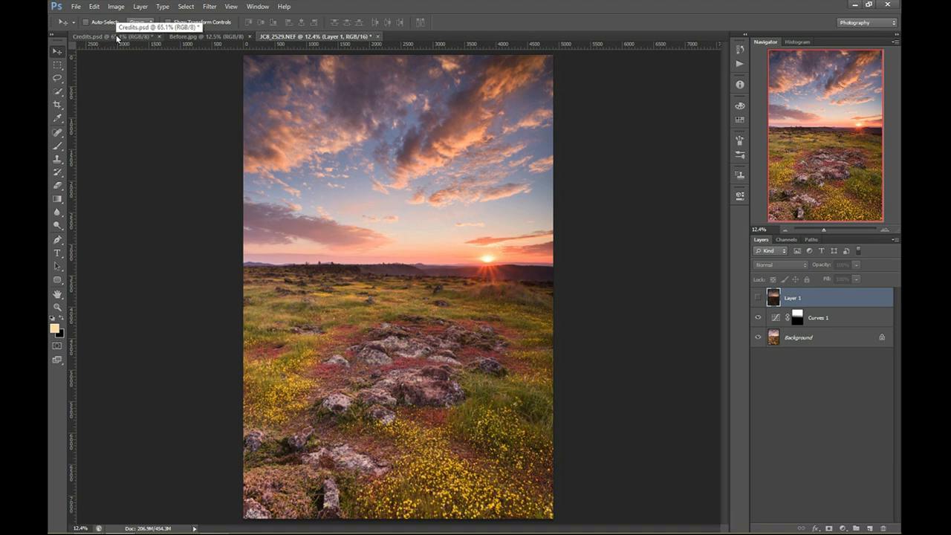
Switch to the Credits.psd document
{"action": "left_click", "coordinate": [97, 36]}
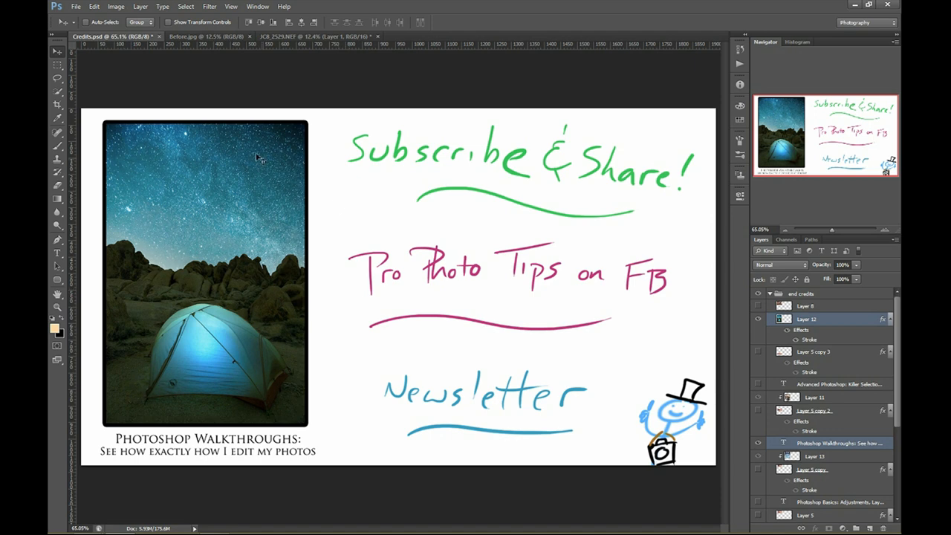
{"action": "mouse_move", "coordinate": [205, 244]}
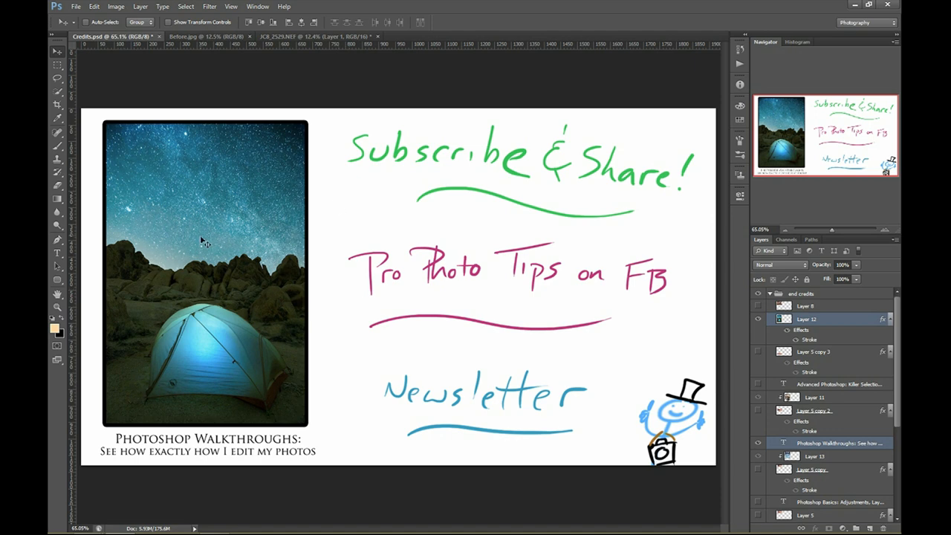
{"action": "mouse_move", "coordinate": [194, 255]}
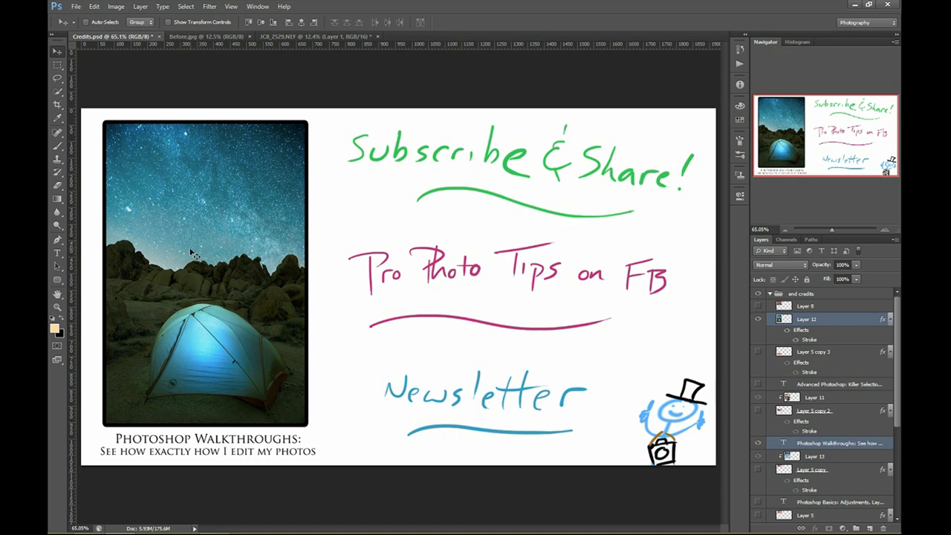
{"action": "mouse_move", "coordinate": [200, 249]}
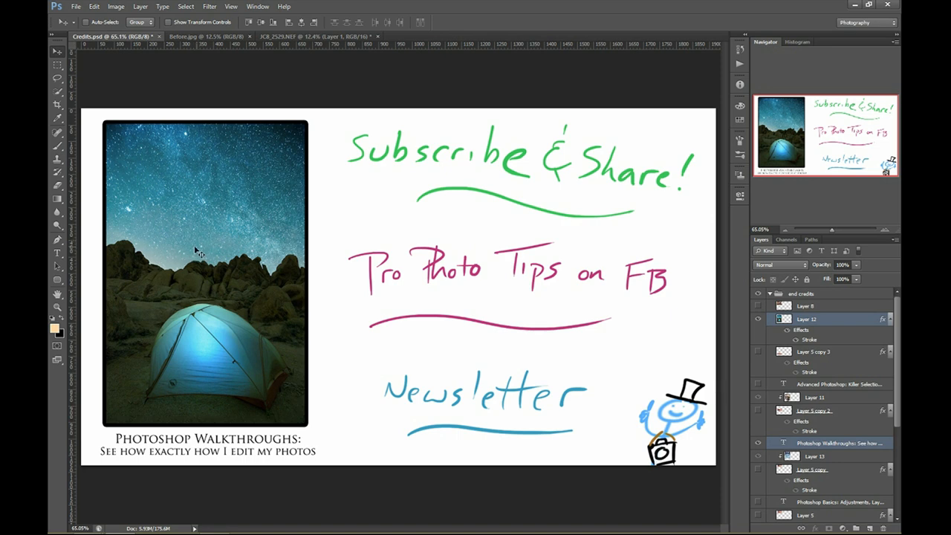
{"action": "mouse_move", "coordinate": [209, 252]}
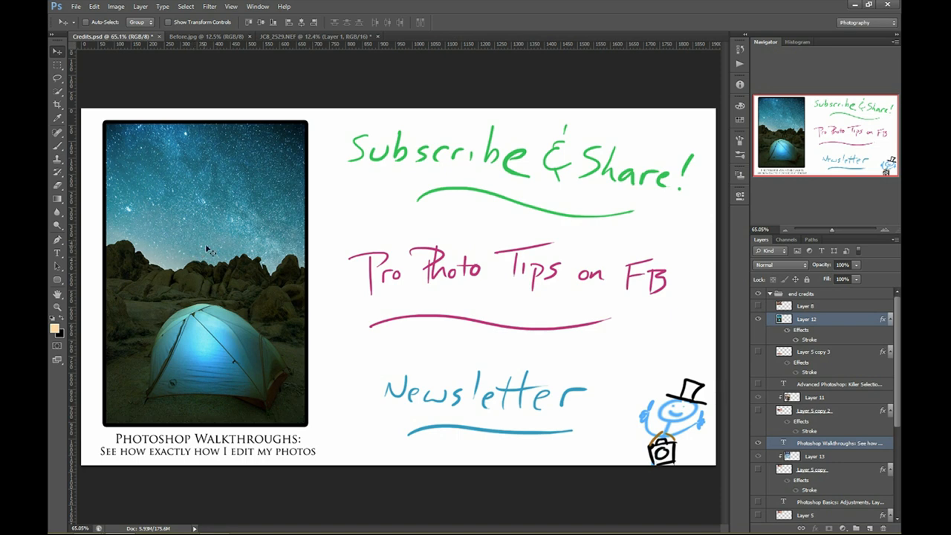
{"action": "mouse_move", "coordinate": [205, 319]}
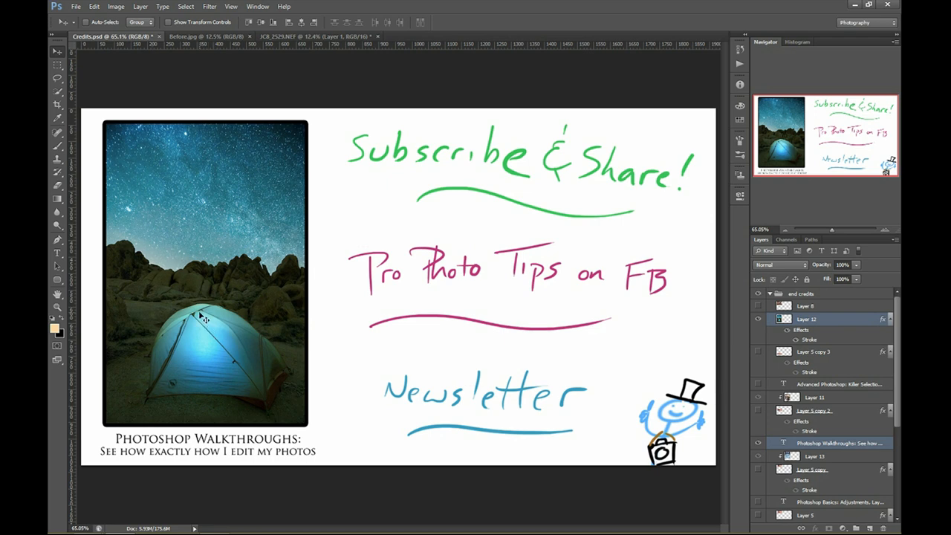
{"action": "mouse_move", "coordinate": [200, 315]}
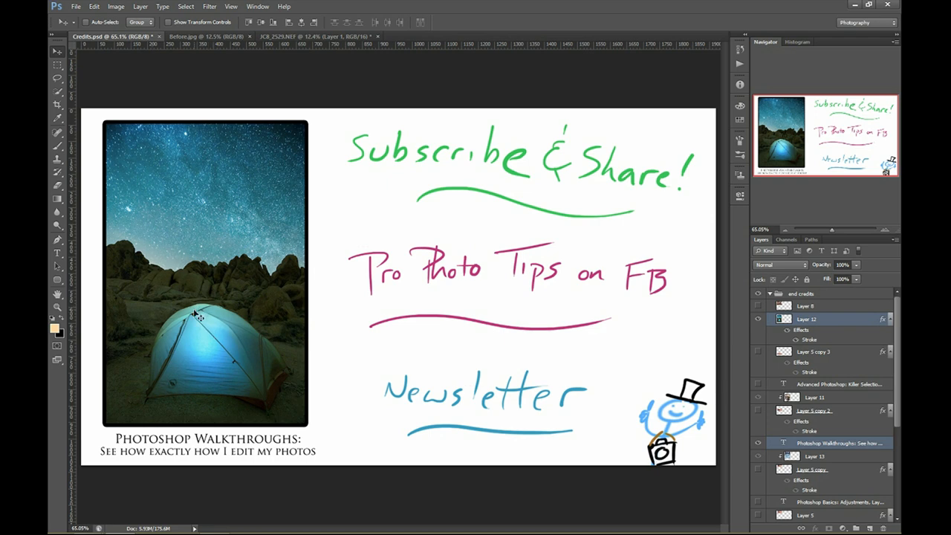
{"action": "mouse_move", "coordinate": [247, 327]}
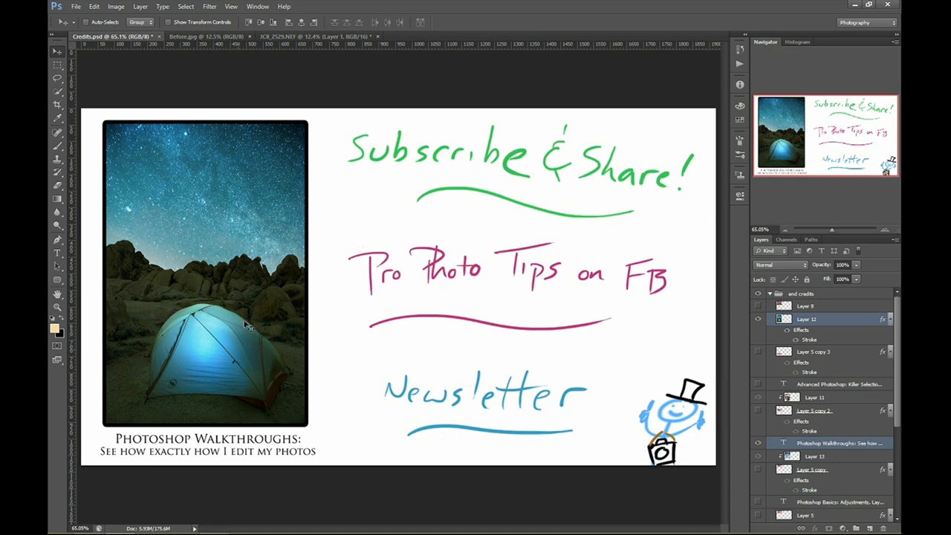
{"action": "mouse_move", "coordinate": [187, 310]}
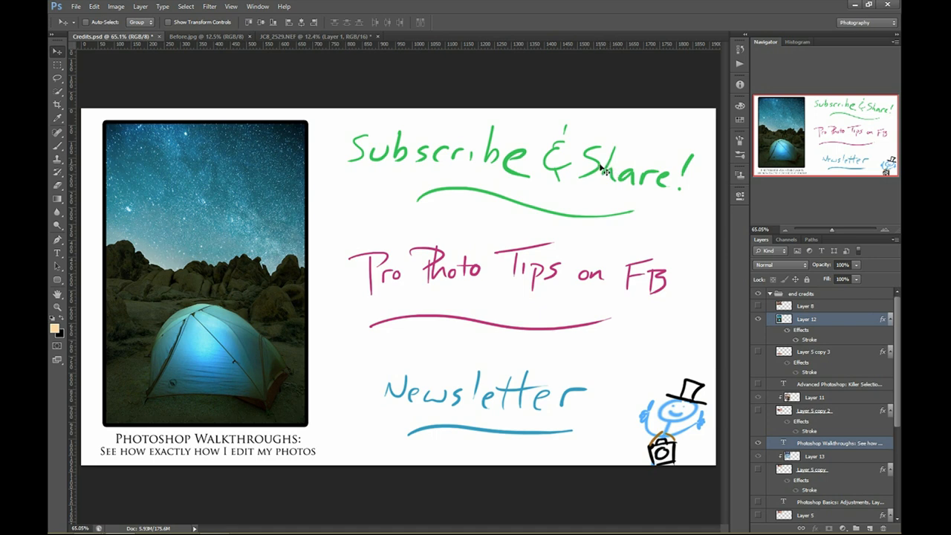
{"action": "mouse_move", "coordinate": [598, 167]}
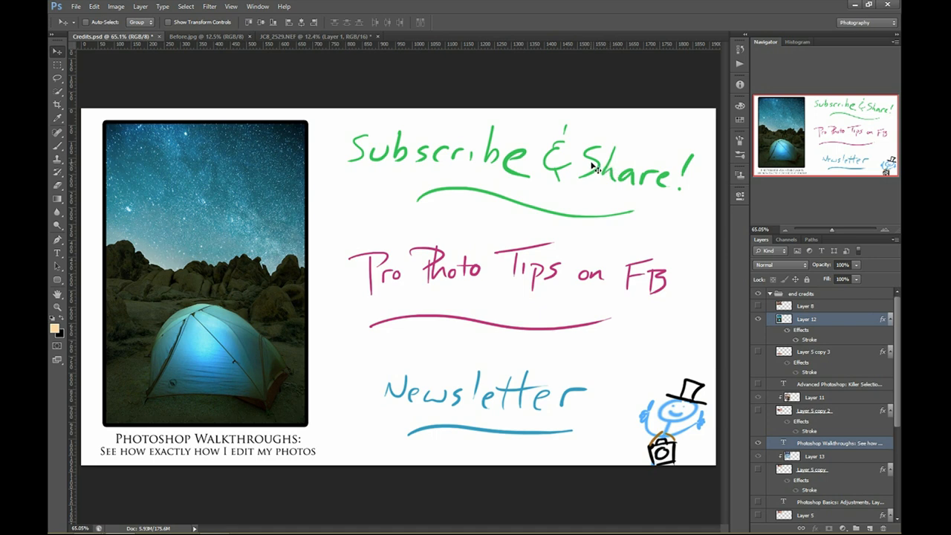
{"action": "mouse_move", "coordinate": [502, 284]}
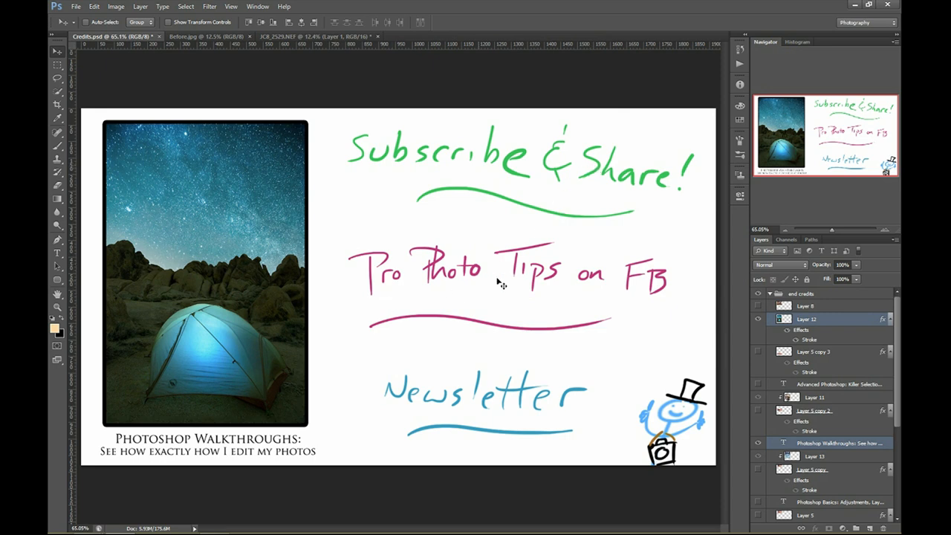
{"action": "mouse_move", "coordinate": [645, 270]}
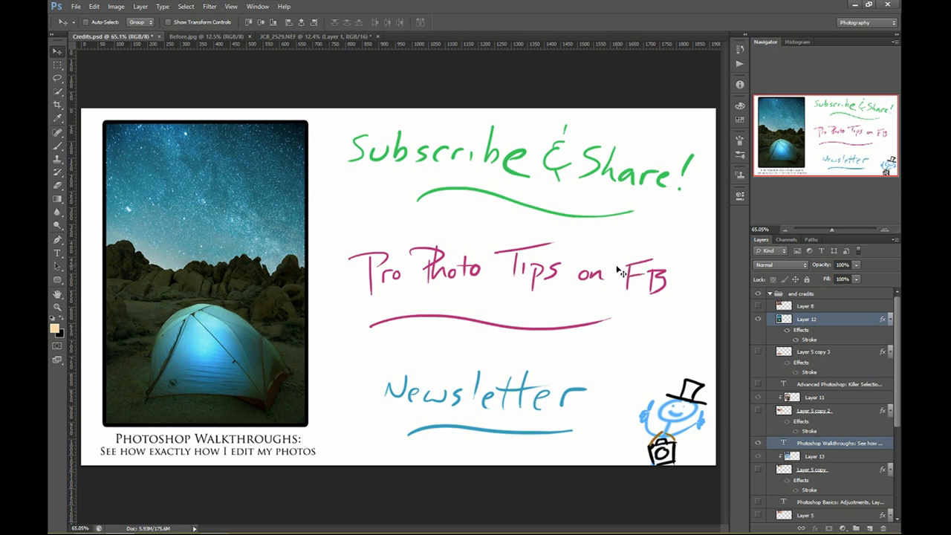
{"action": "mouse_move", "coordinate": [623, 269]}
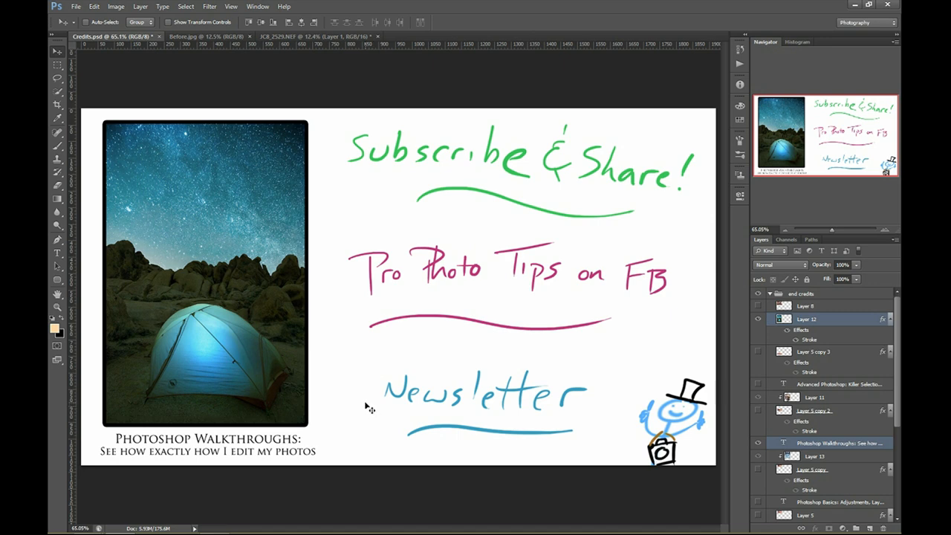
{"action": "mouse_move", "coordinate": [373, 401]}
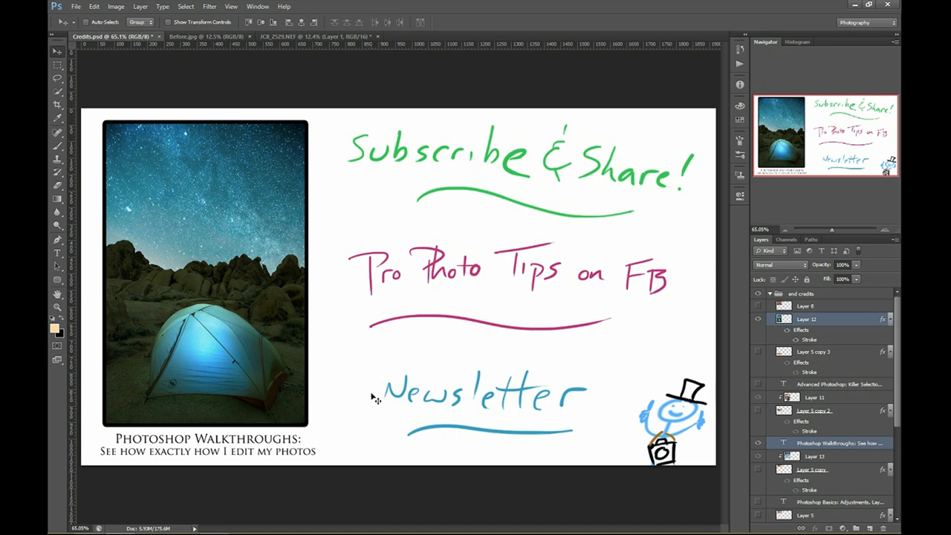